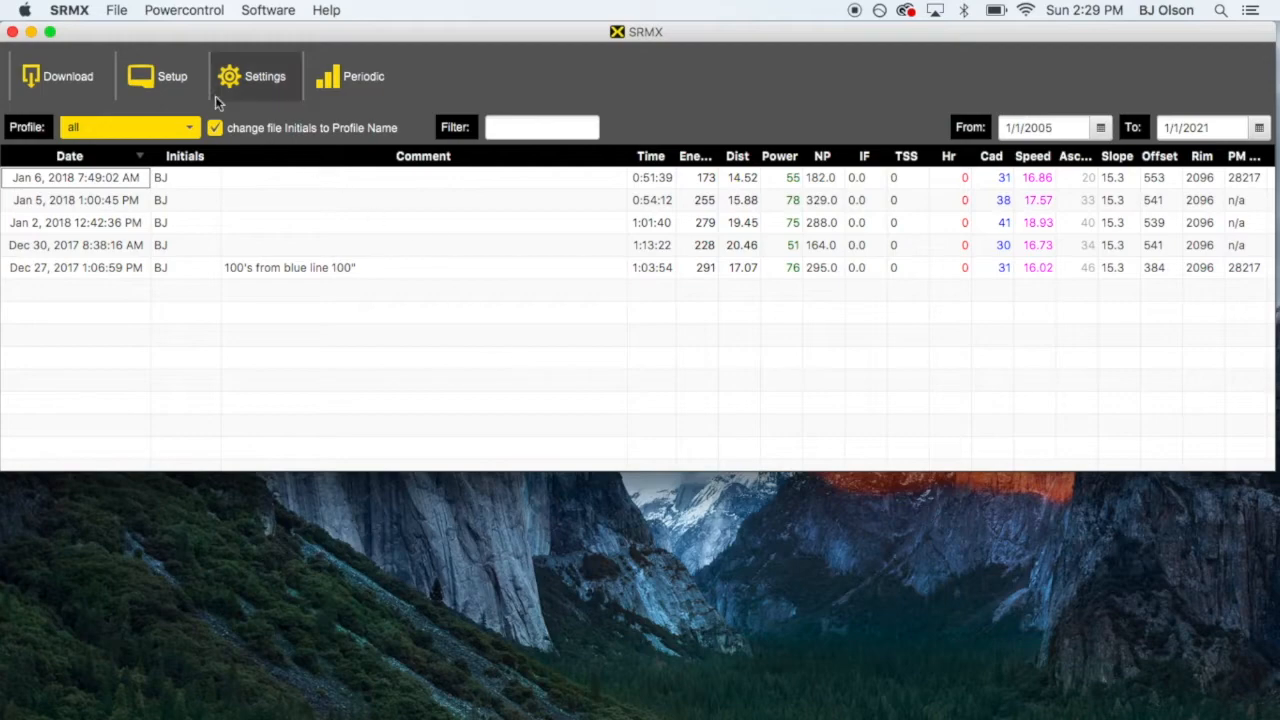
- Scan the Powercontrol and start downloading all three checked January rides
click(56, 76)
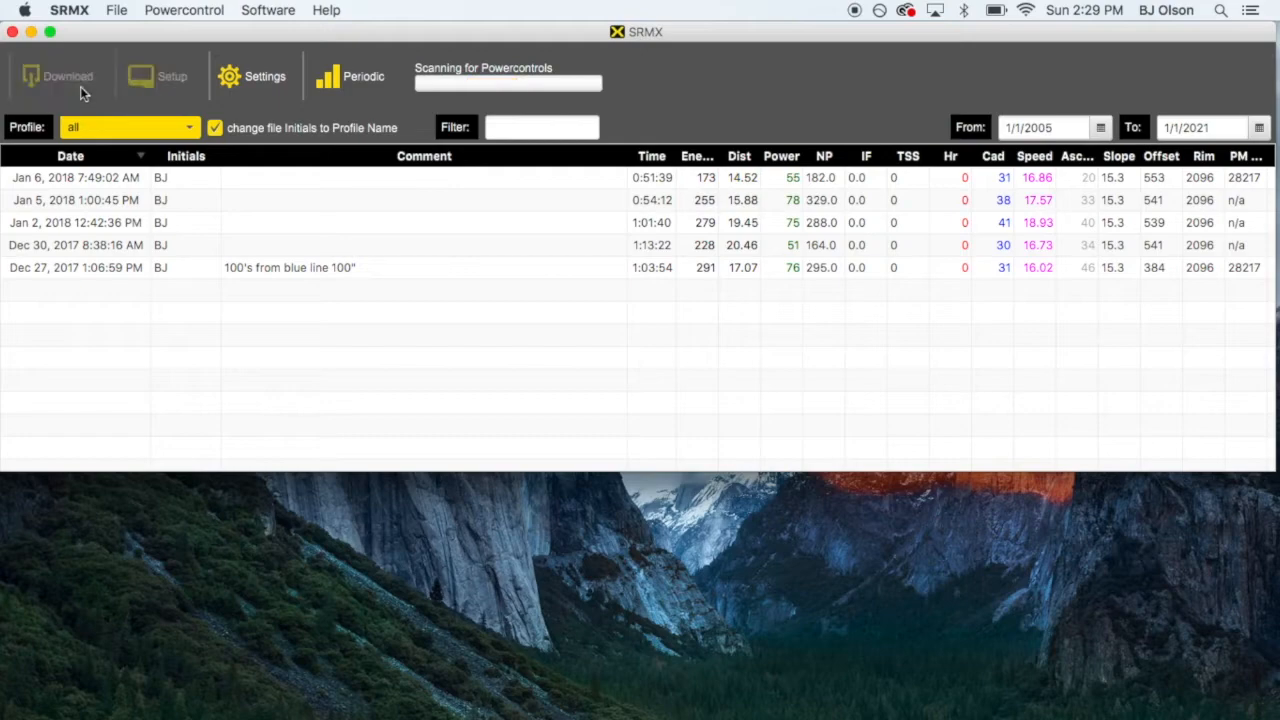
click(56, 76)
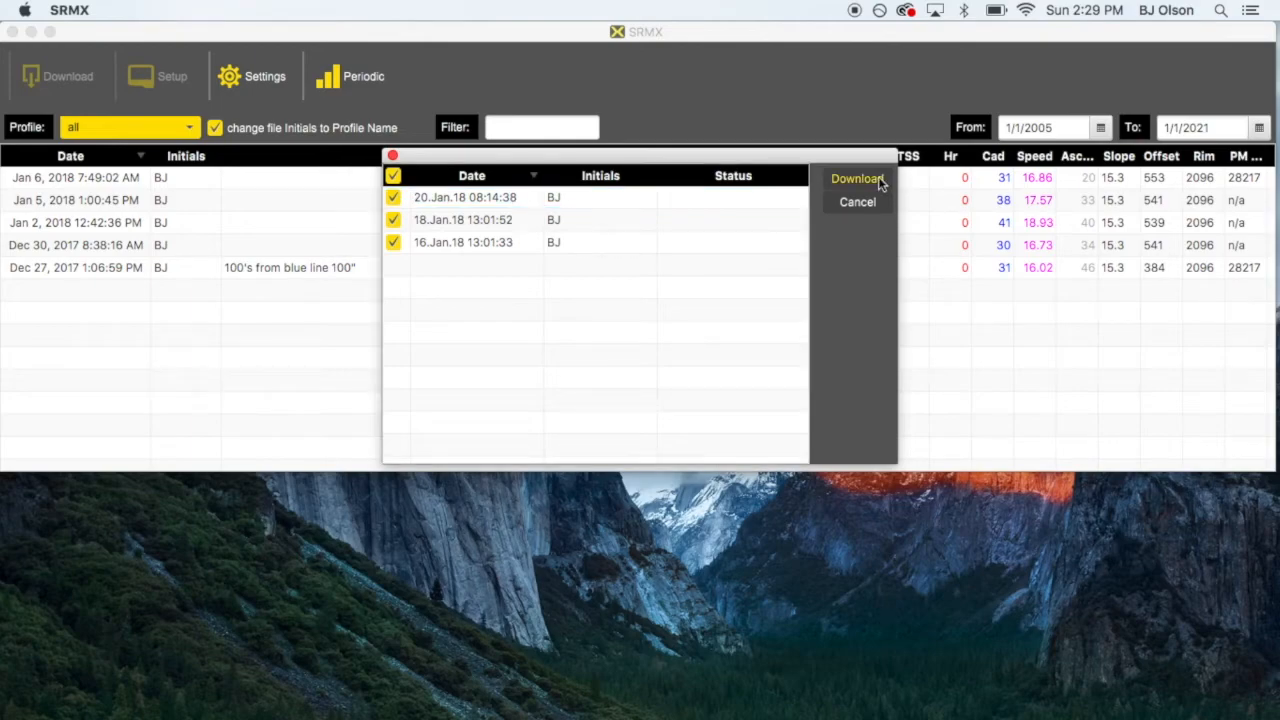
click(856, 178)
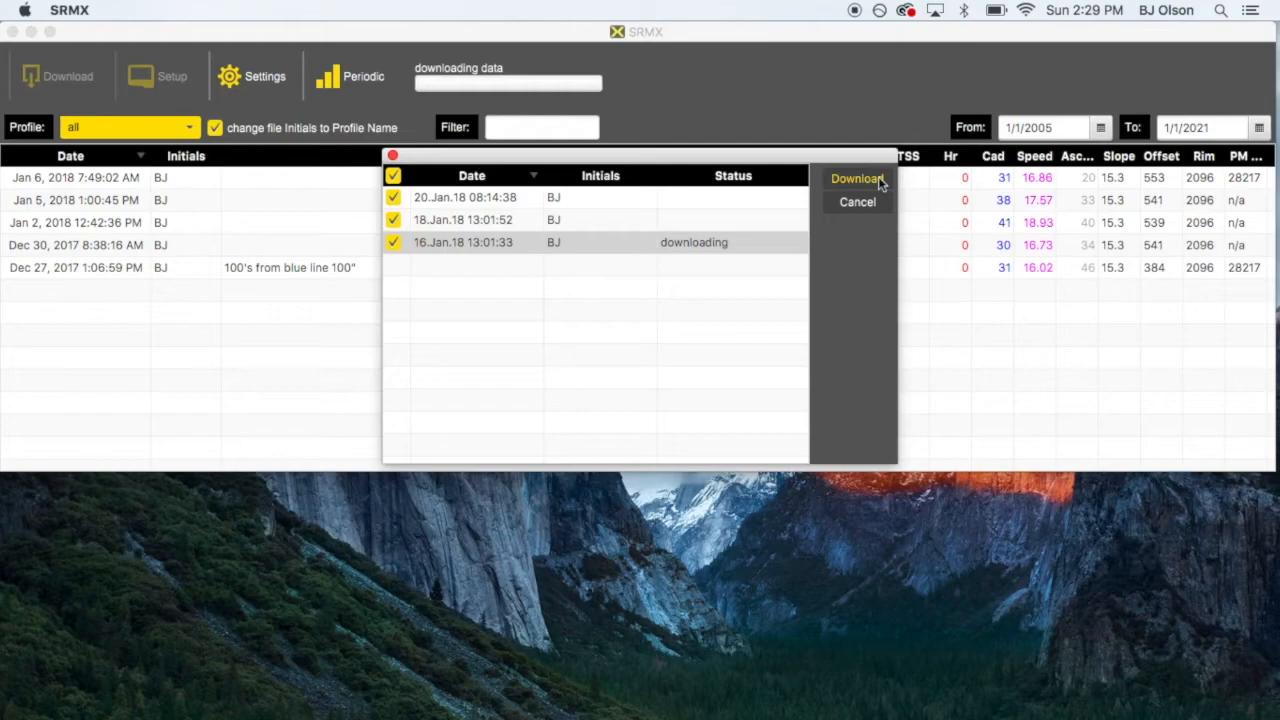
mouse_move(848, 158)
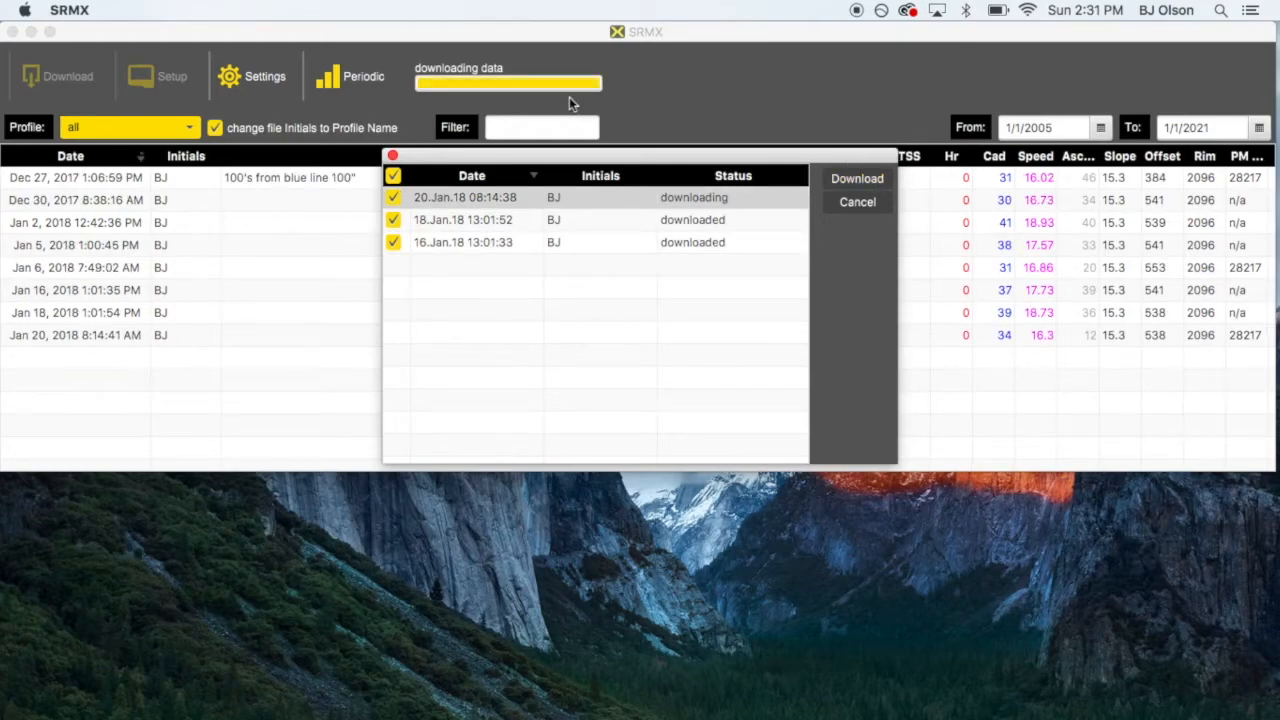
- Close the finished download list so the Keep/Delete Powercontrol data choice appears
click(856, 178)
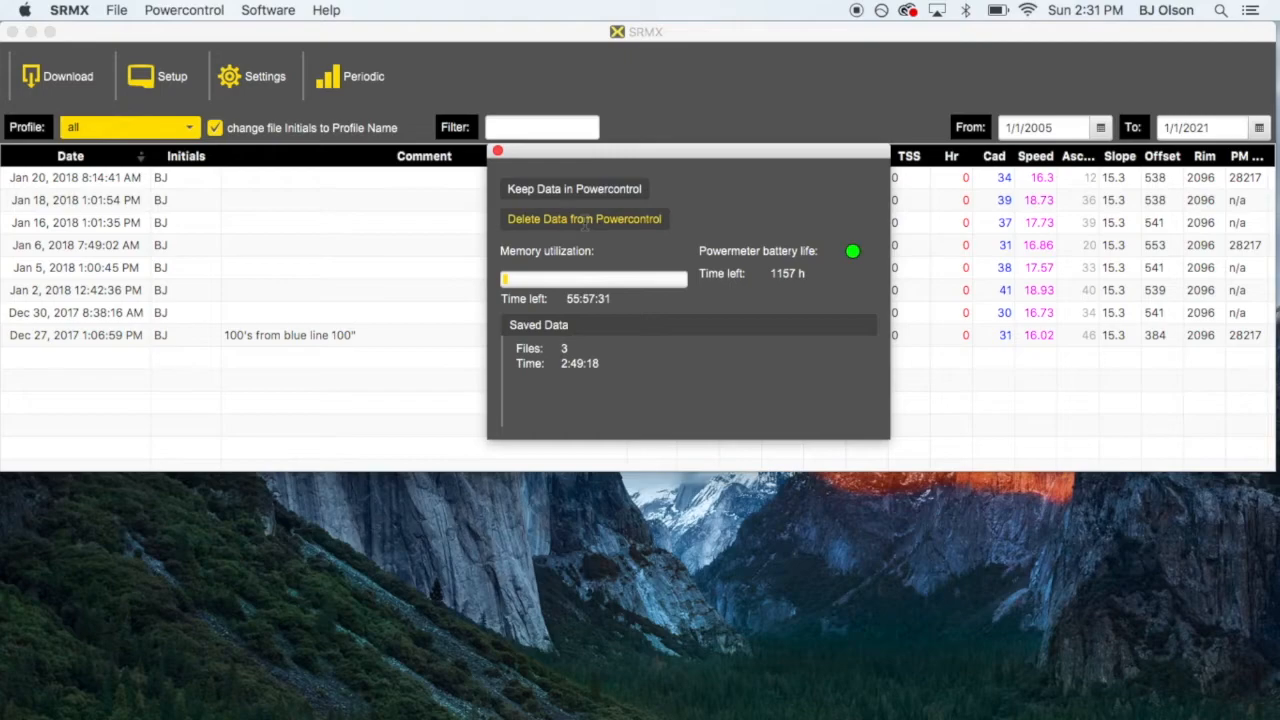
- Comment the Jan 20 ride 'Starts training kit, 96"' and open its detailed chart
text(Starts training kit)
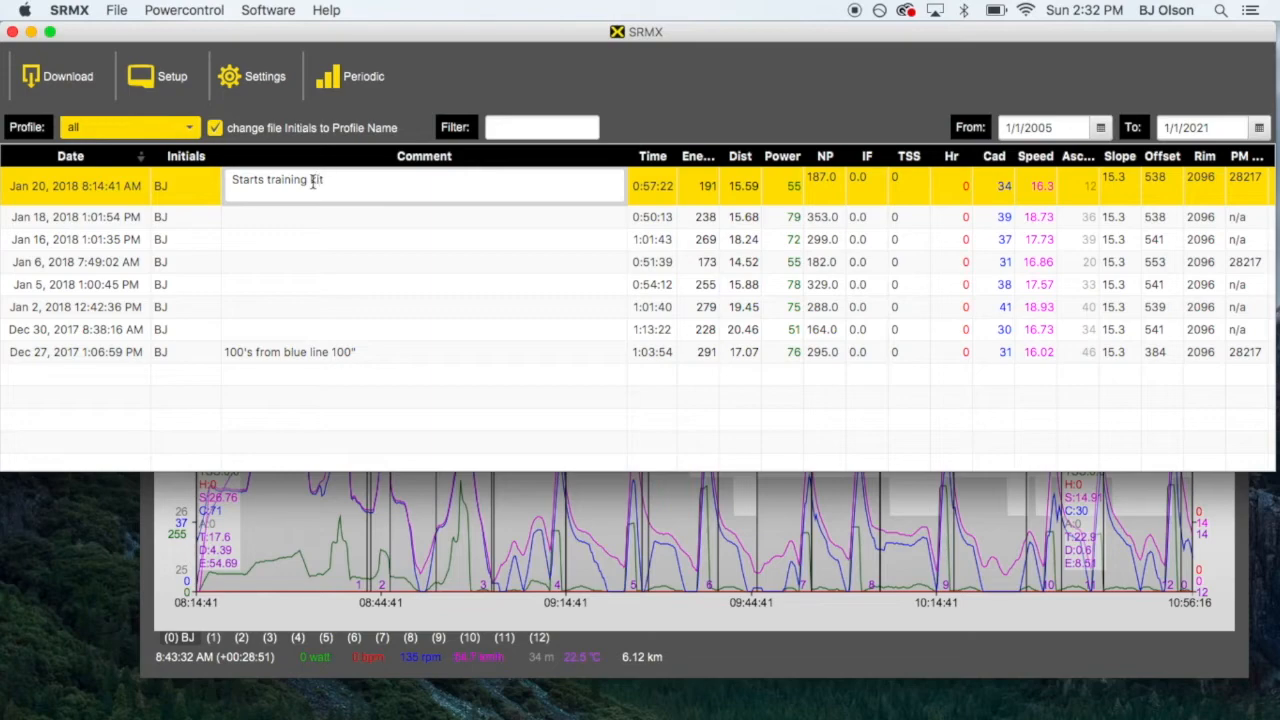
text(, 9)
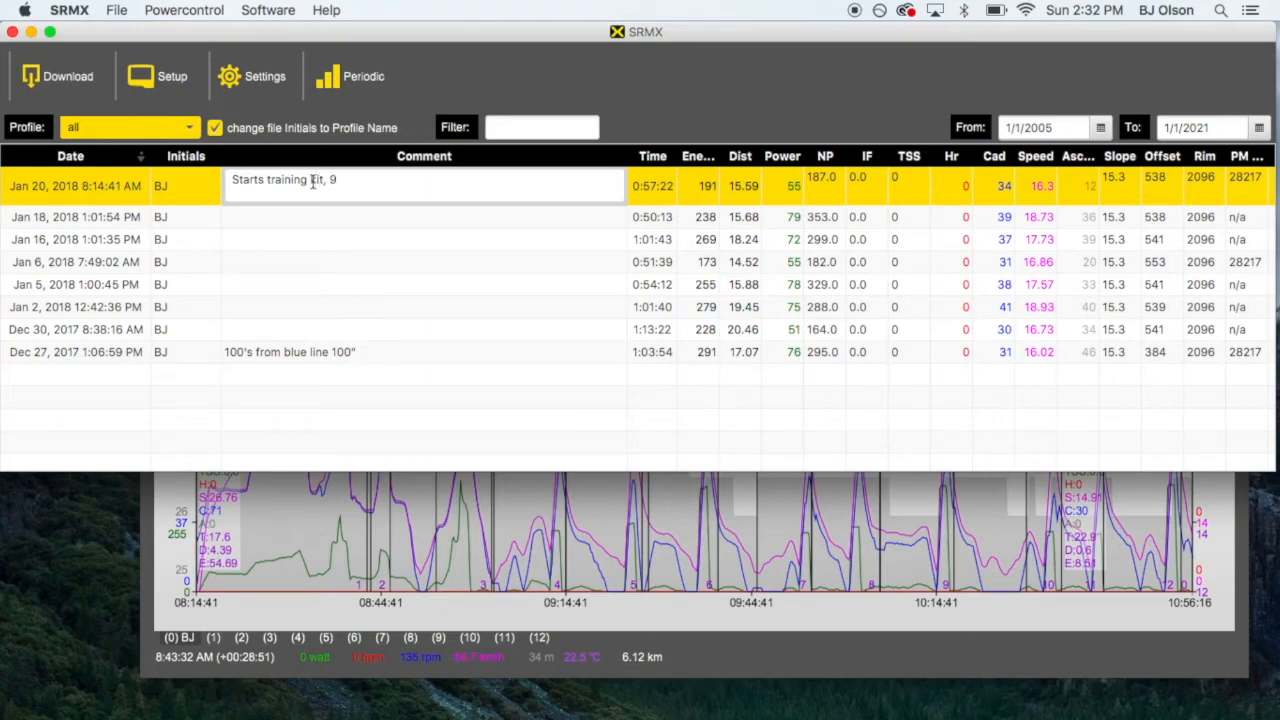
text(6")
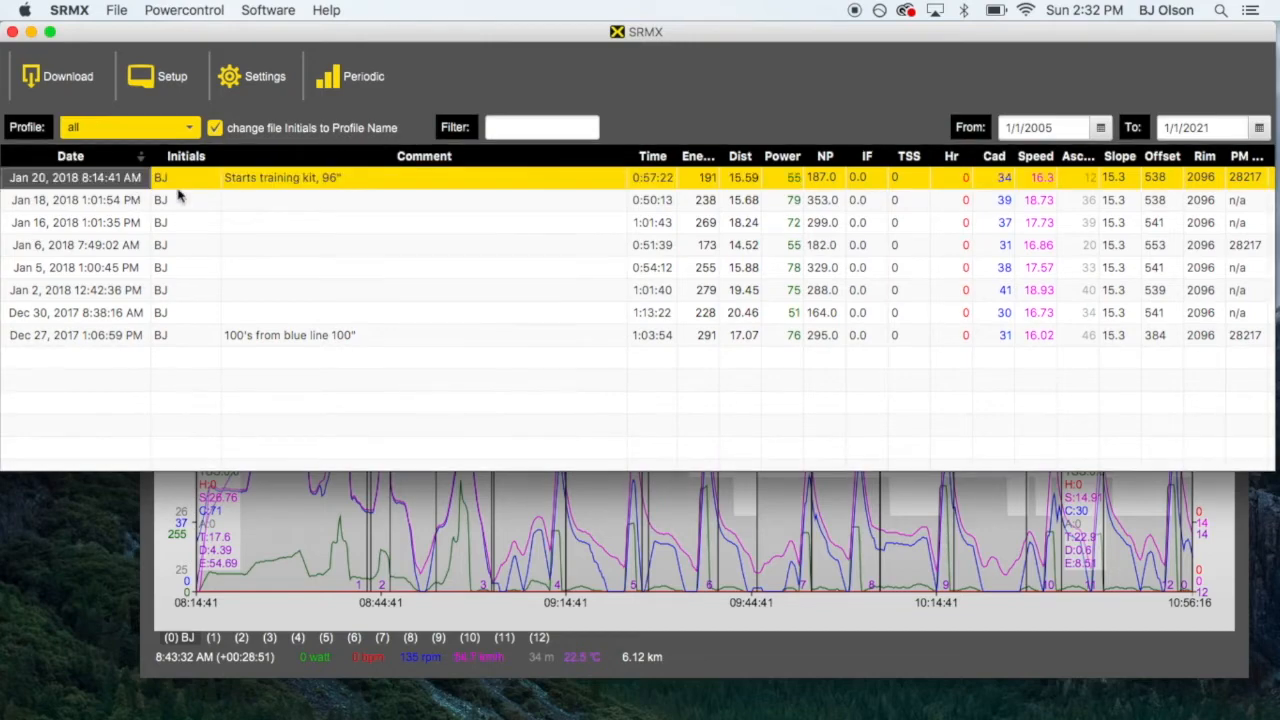
click(276, 500)
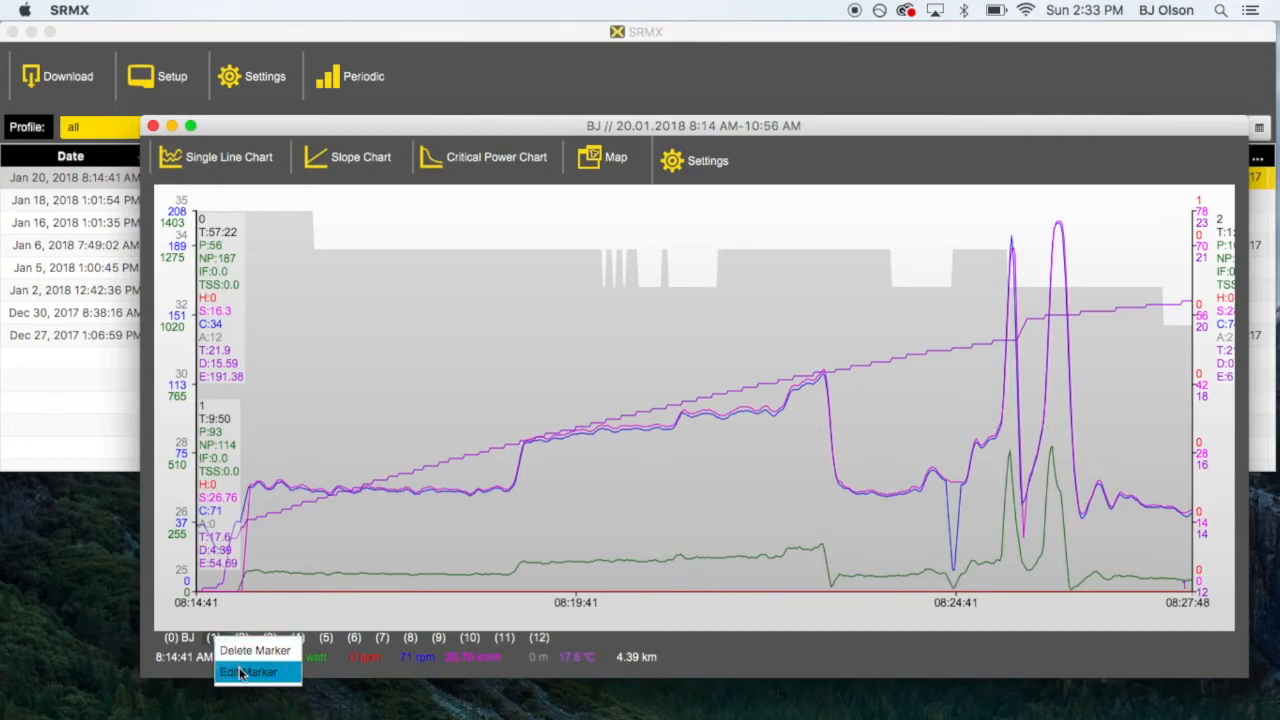
- Set marker 1's comment to 'roller w/u and revouts 82"' and save it
click(248, 672)
text(roller w/u and re)
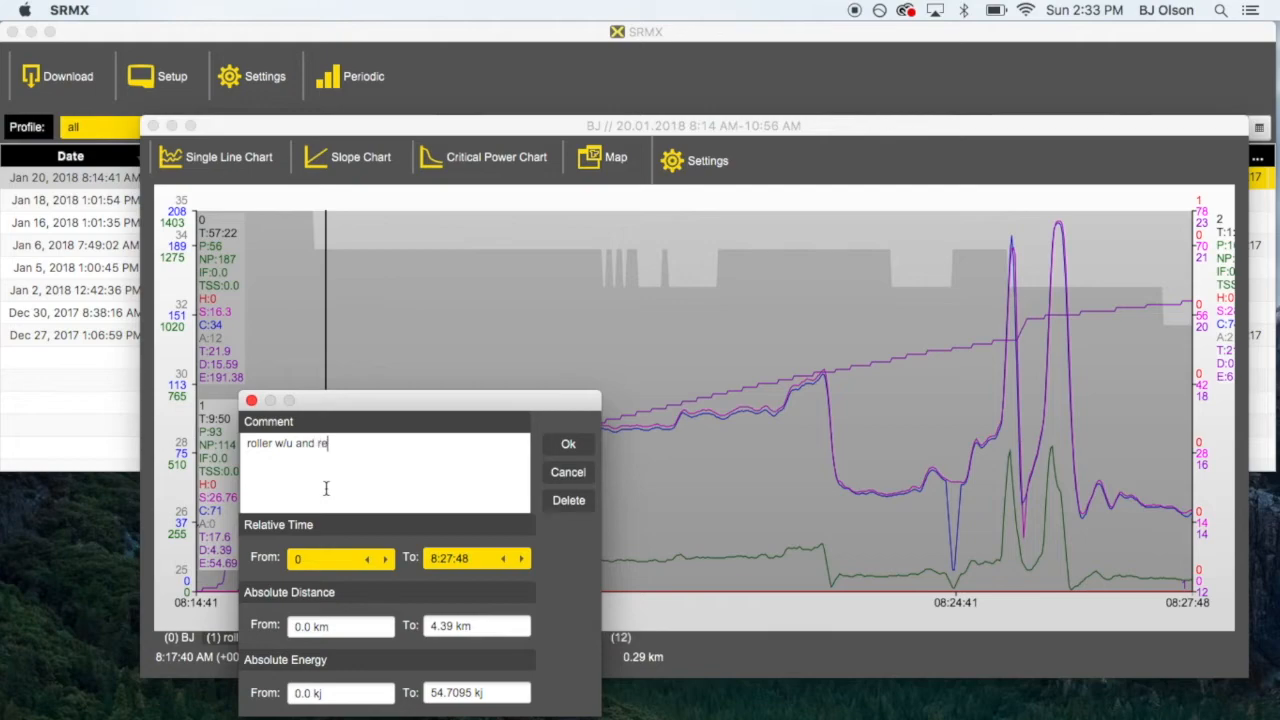
text(vouts)
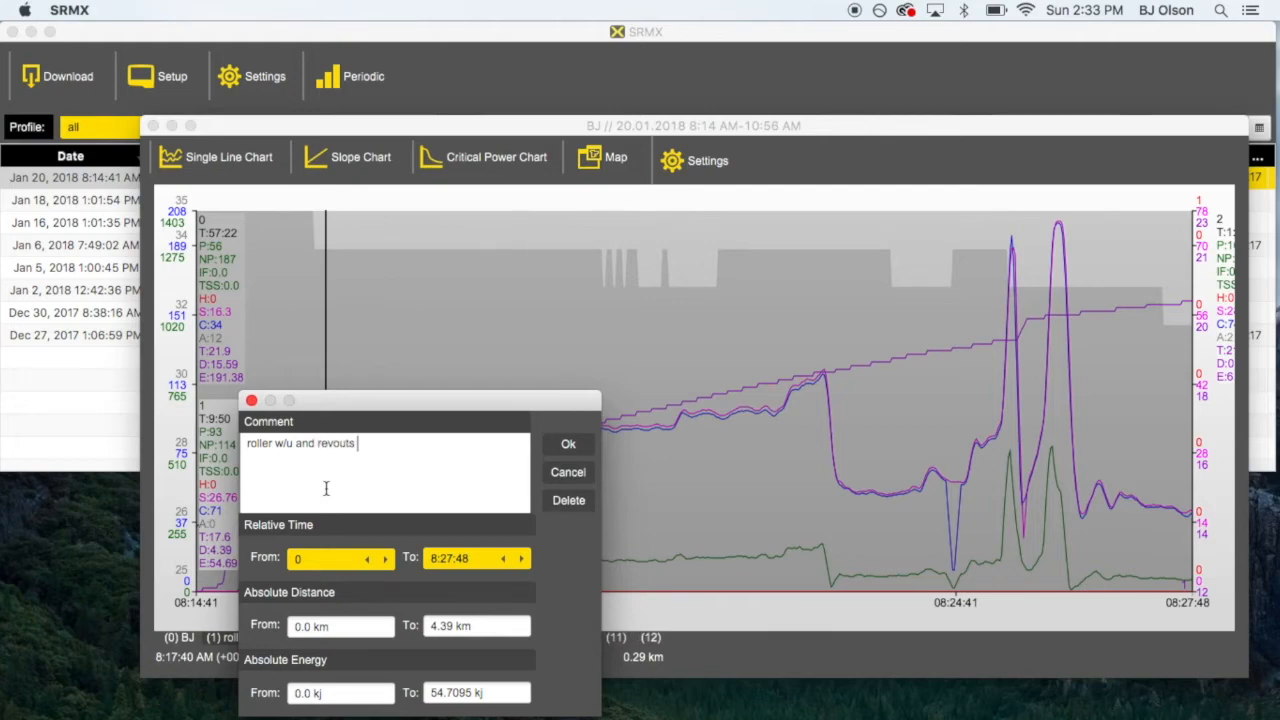
text(8)
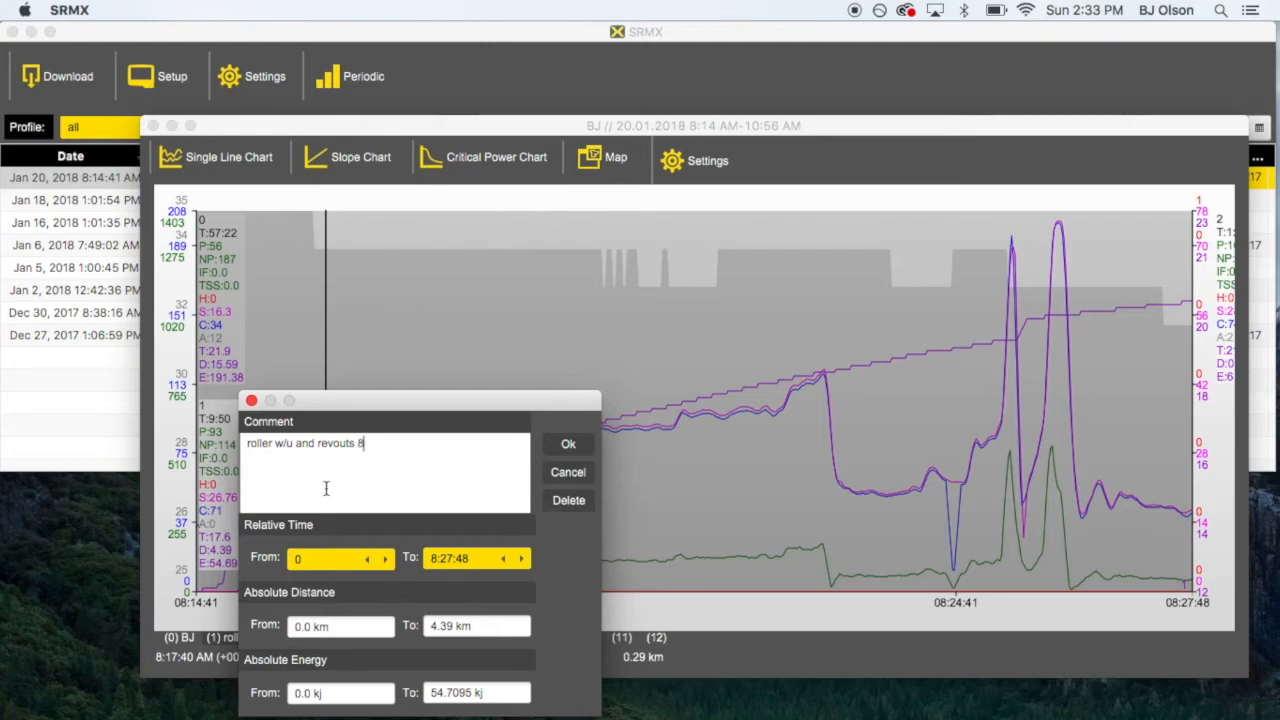
text(2")
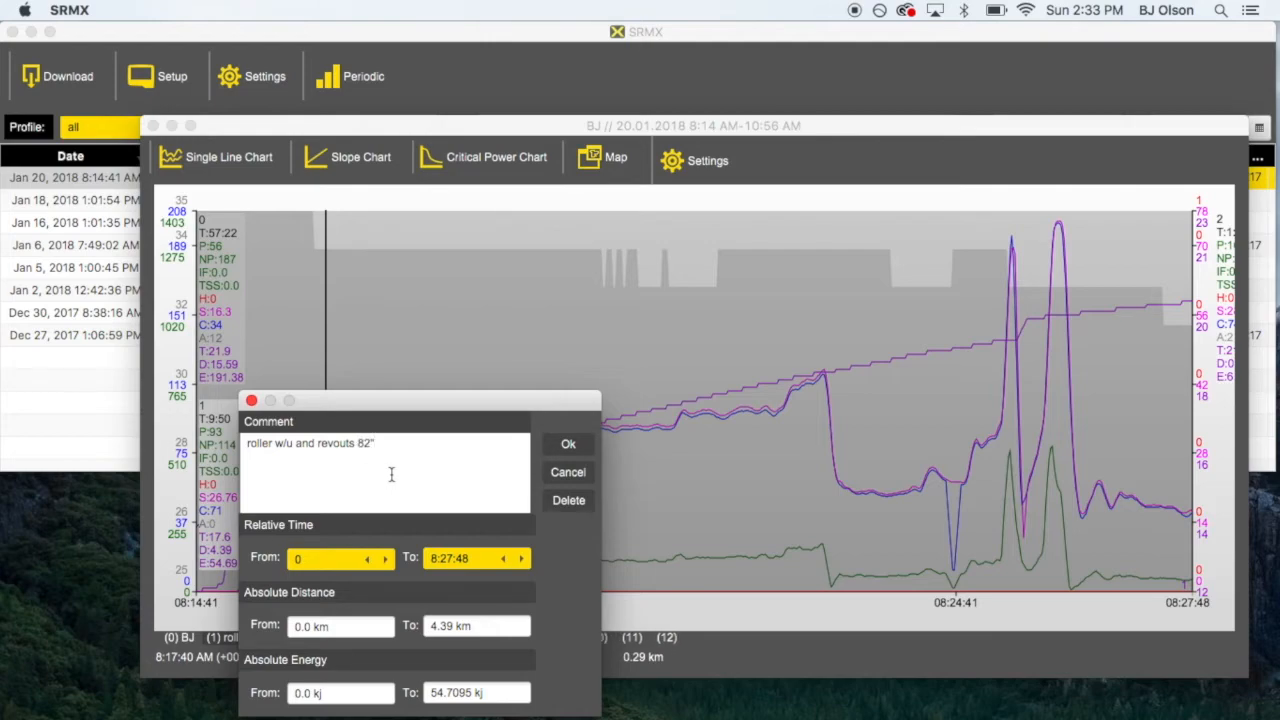
click(568, 444)
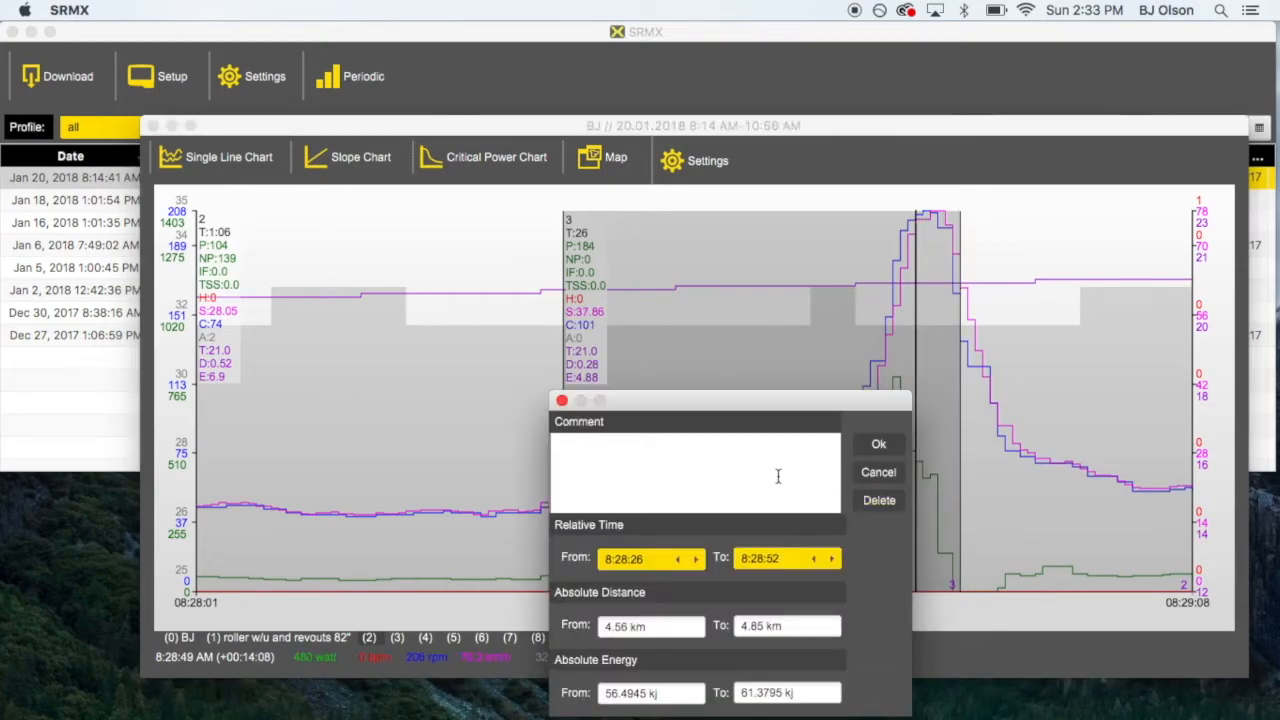
- Set the 8:28:26–8:28:52 marker's comment to 'Drop down accel on 82' and save it
text(Drop)
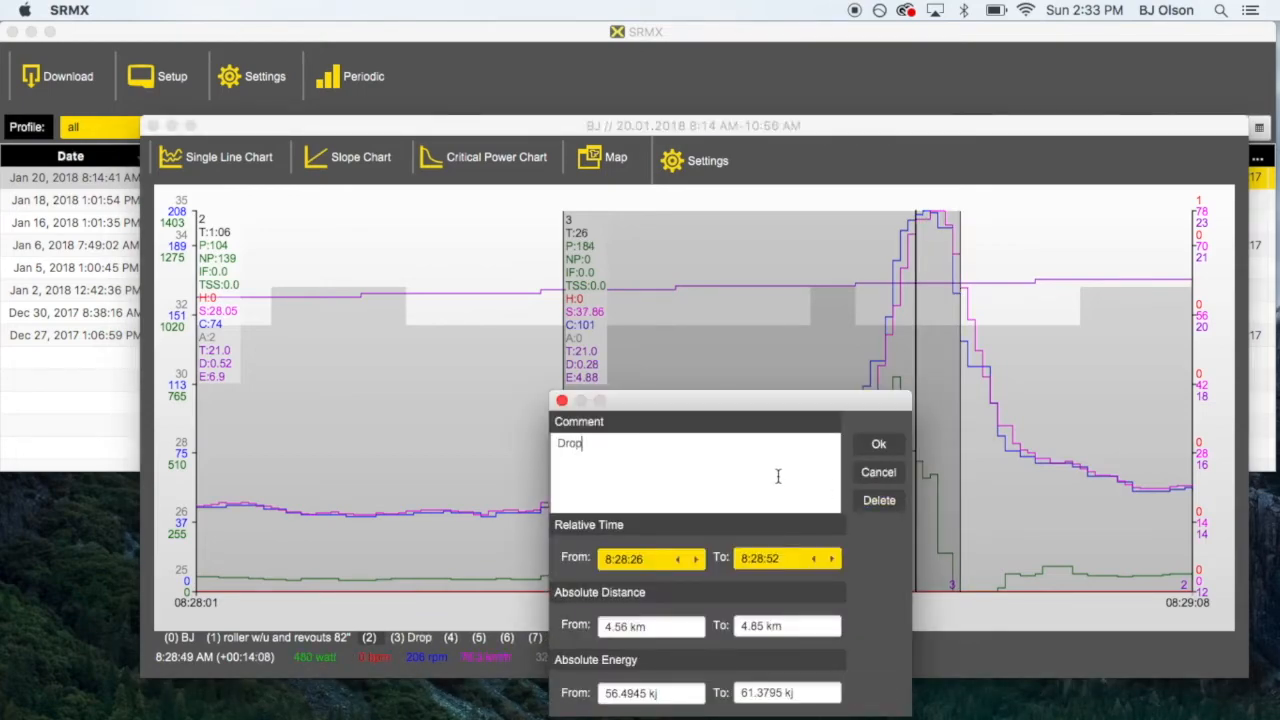
text(down accell on)
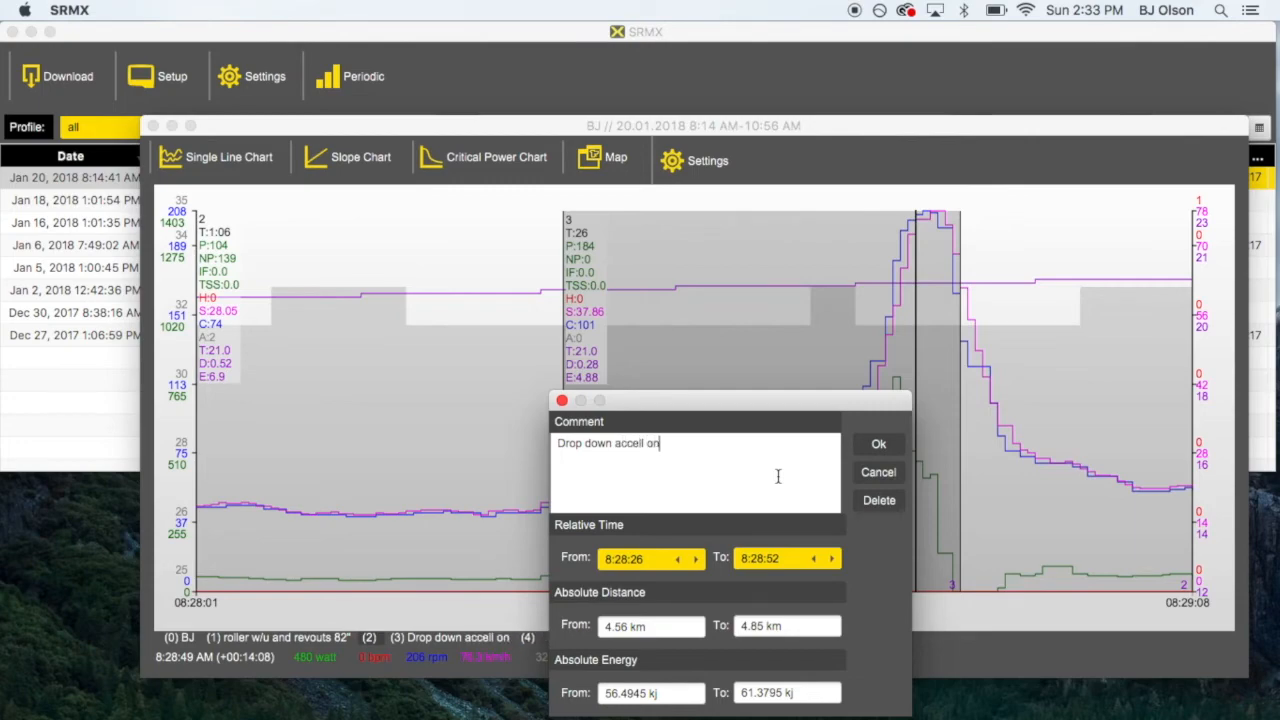
text(8)
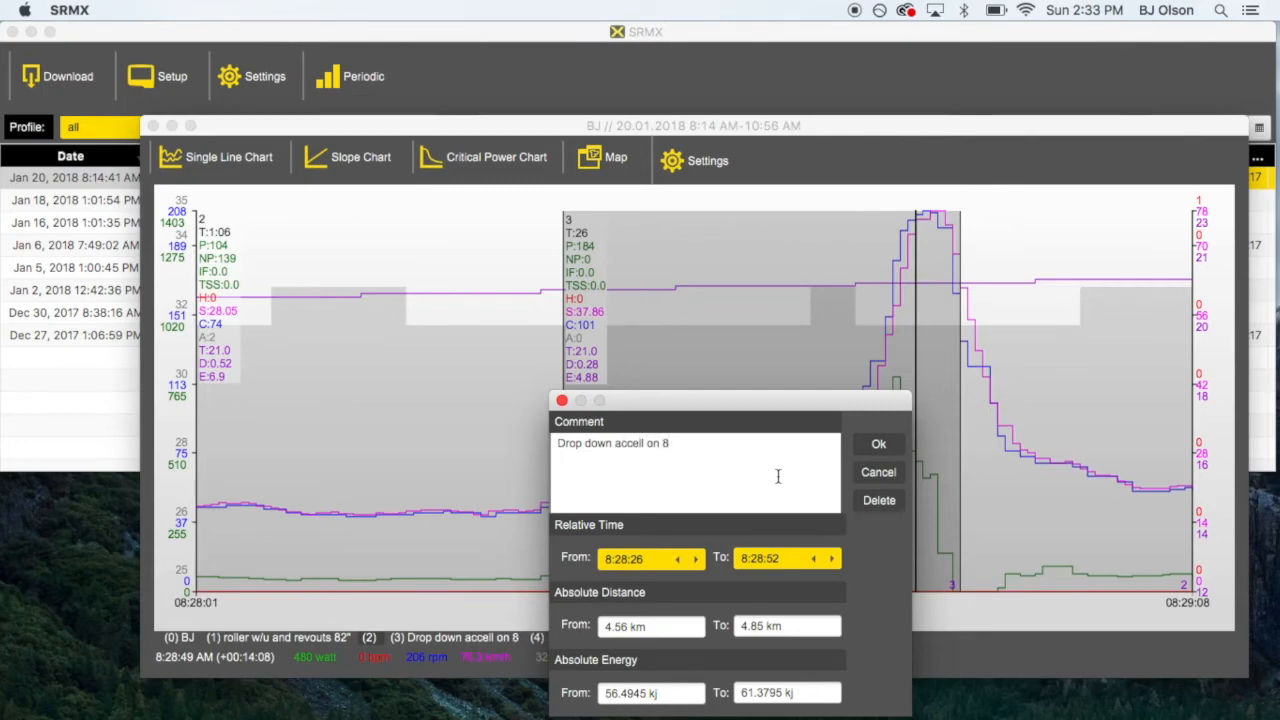
text(2)
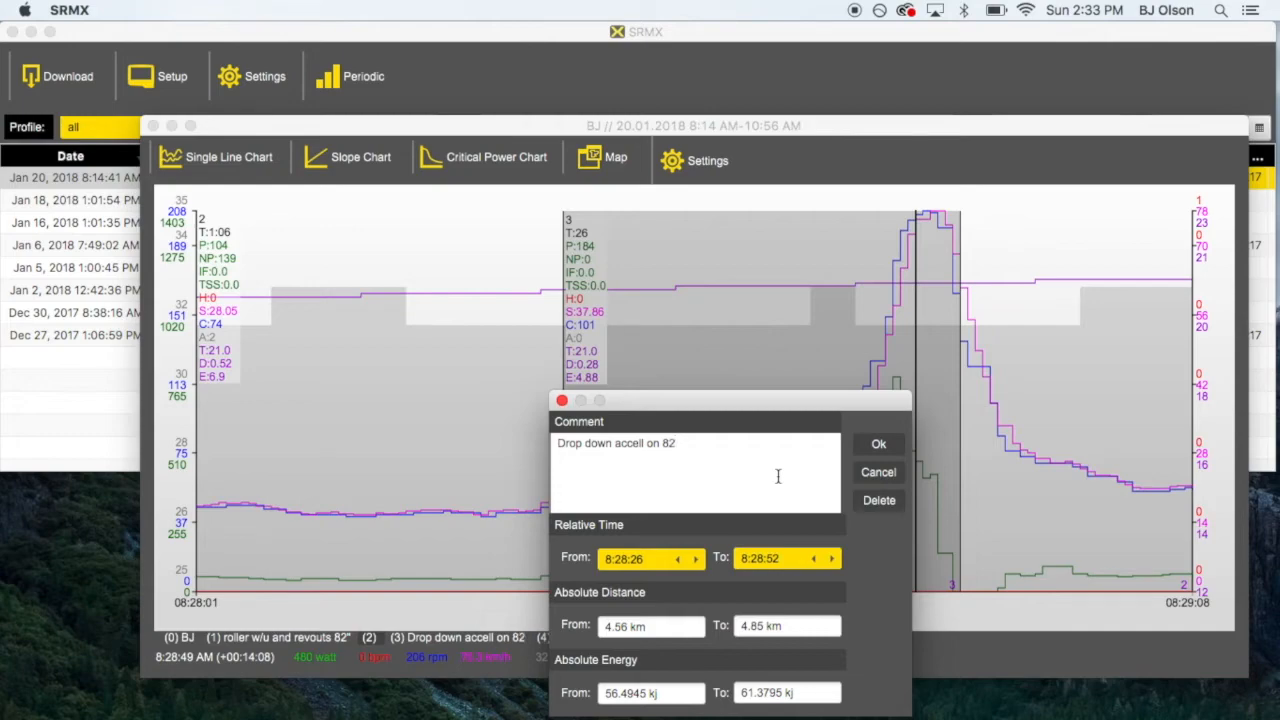
click(878, 444)
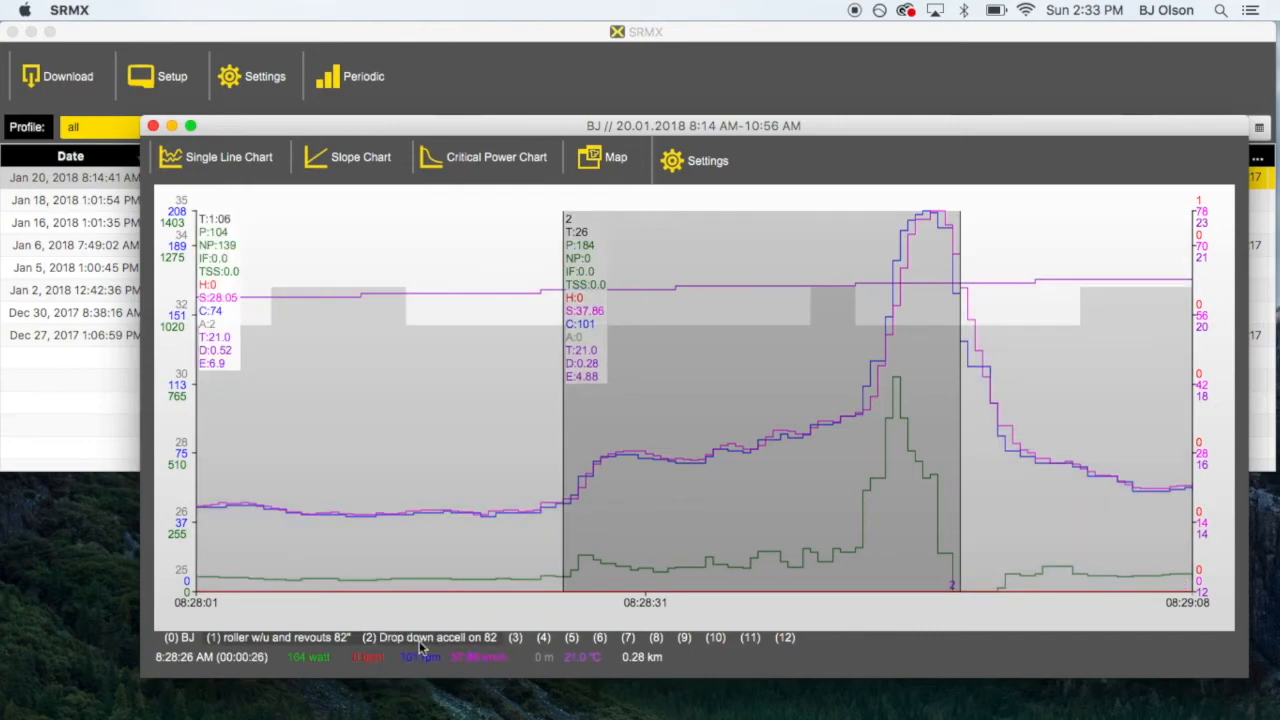
- Enter '1/4 lap start 96' for marker 3, copy the text for reuse, and save it
click(516, 636)
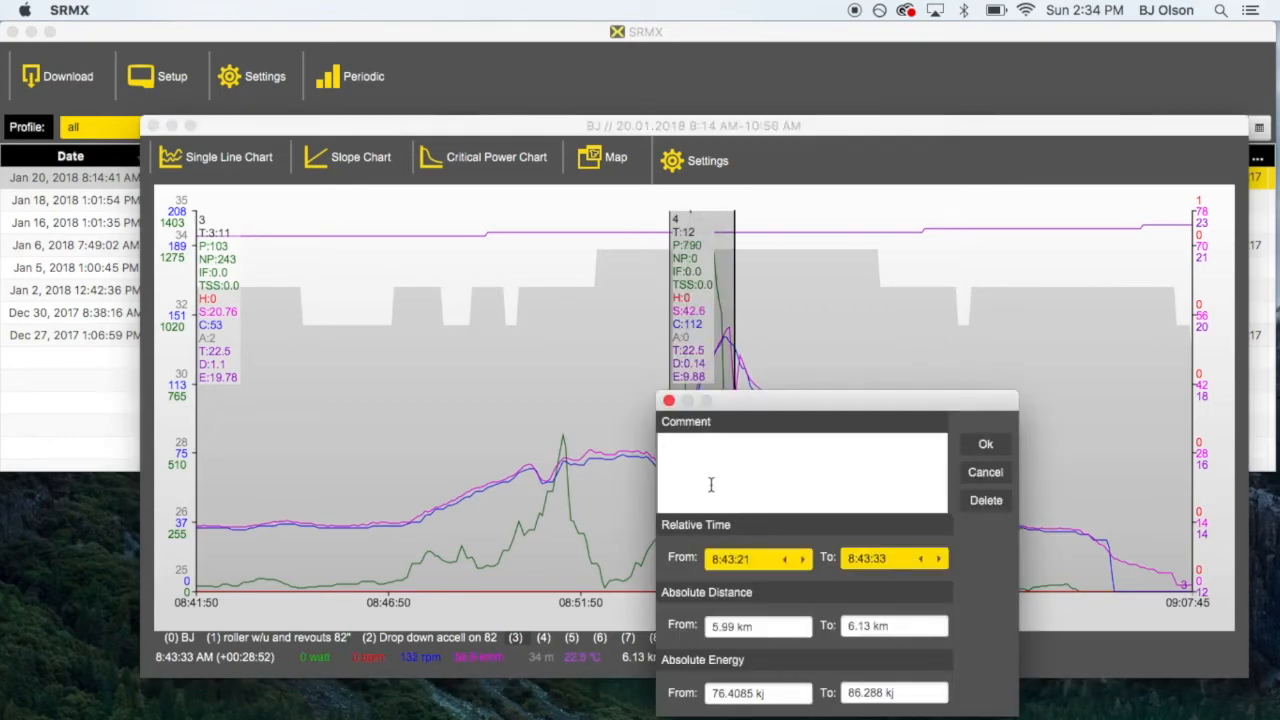
text(1/4)
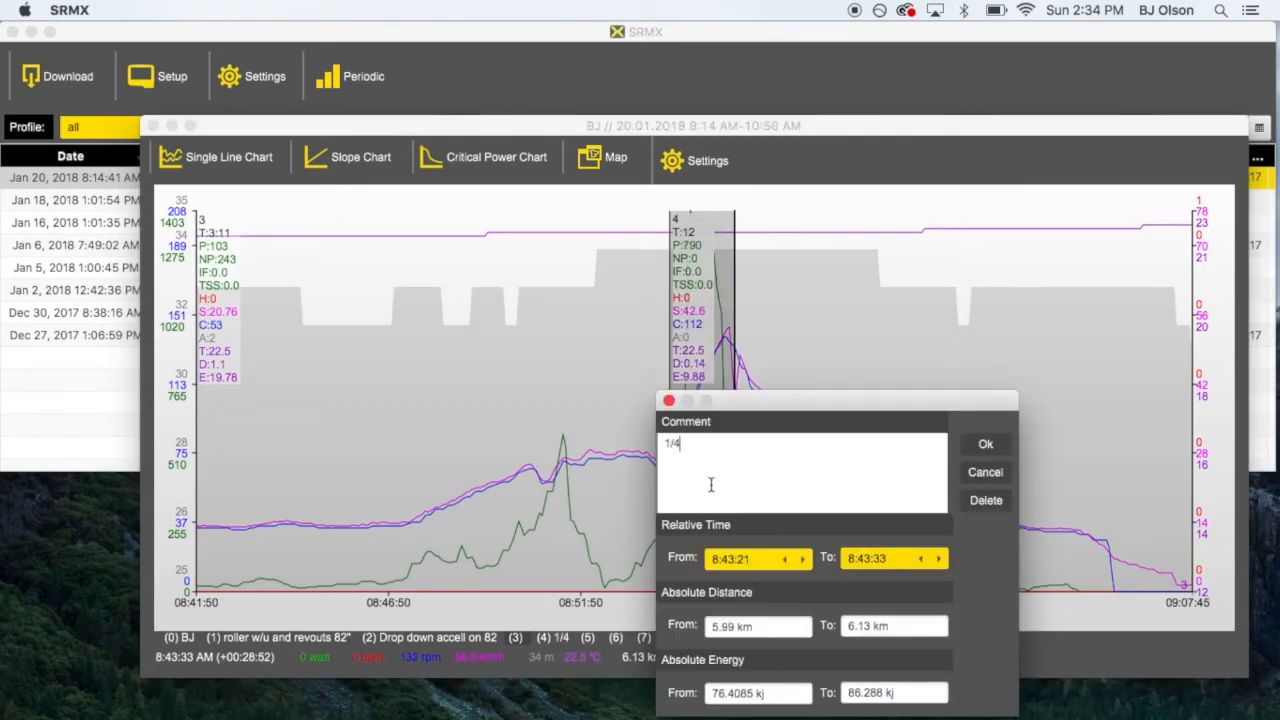
text(lap start 96)
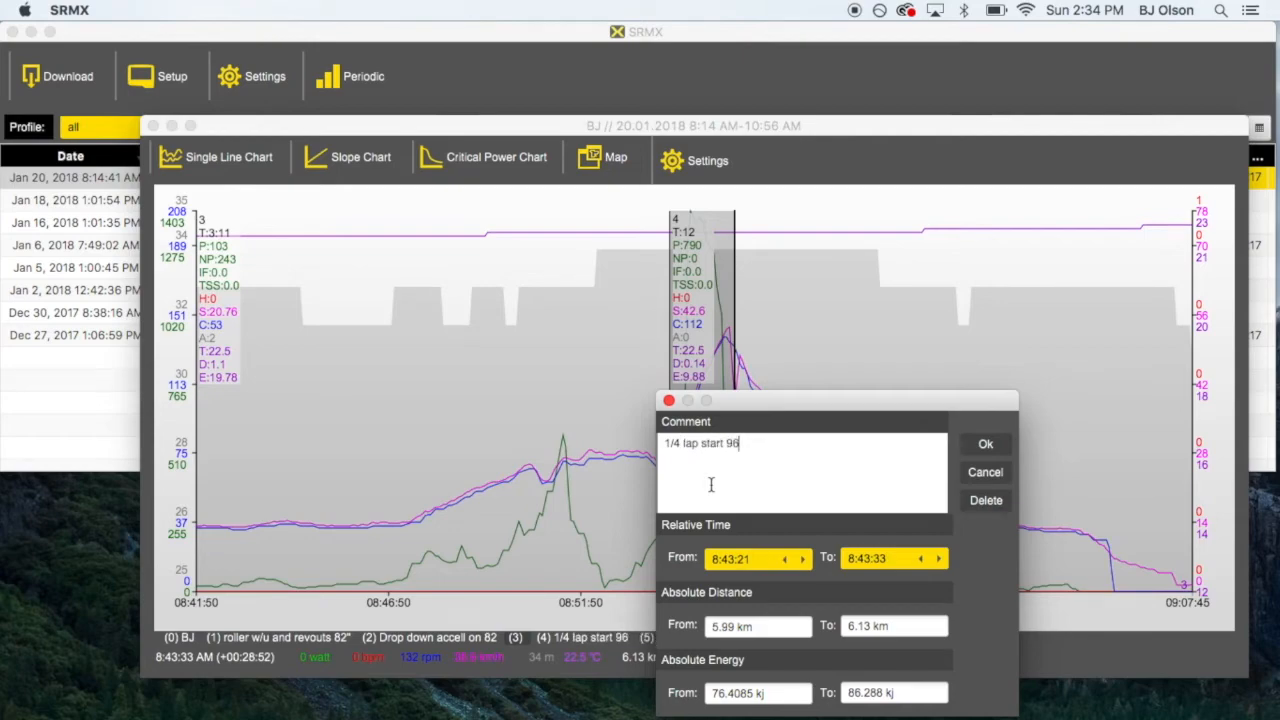
double_click(716, 444)
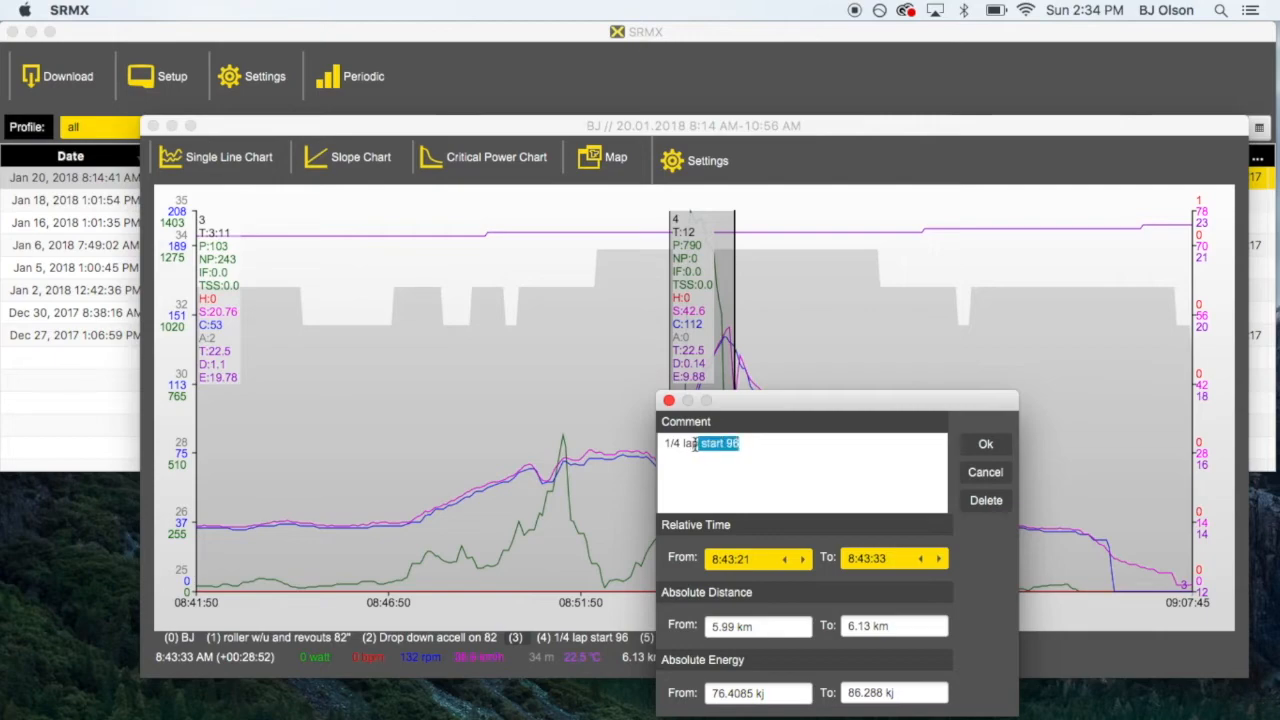
right_click(700, 444)
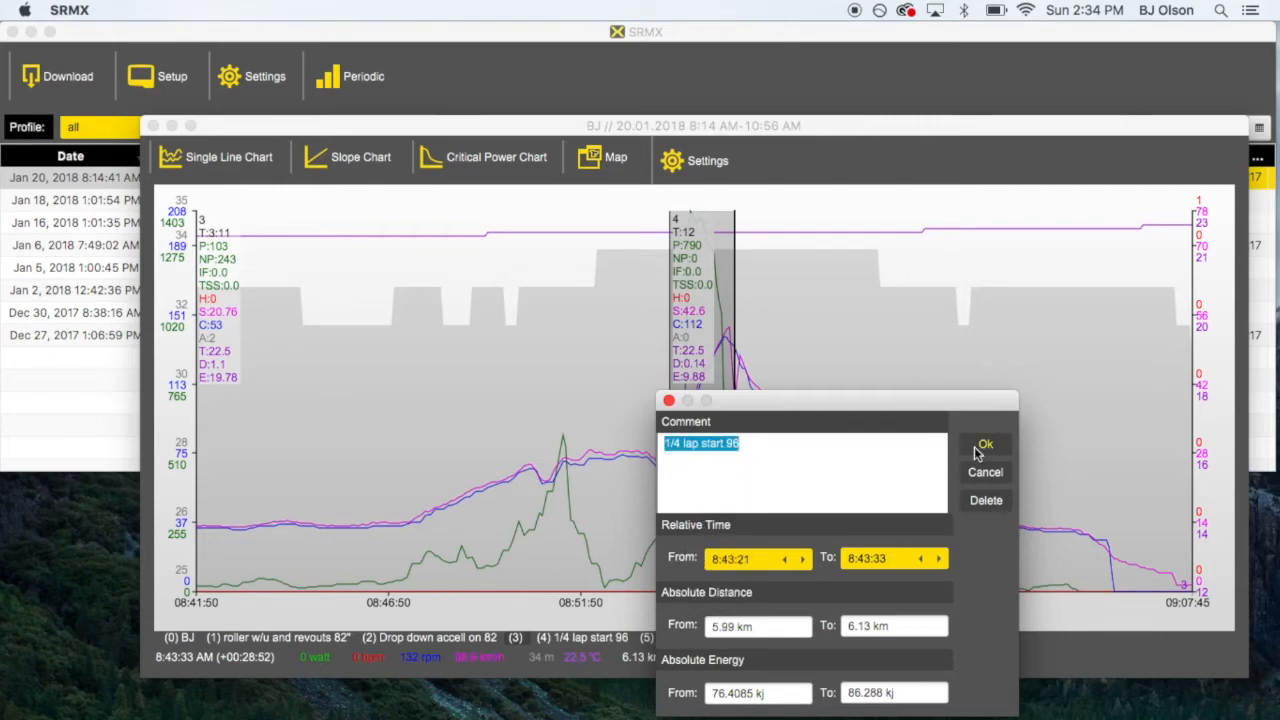
click(984, 444)
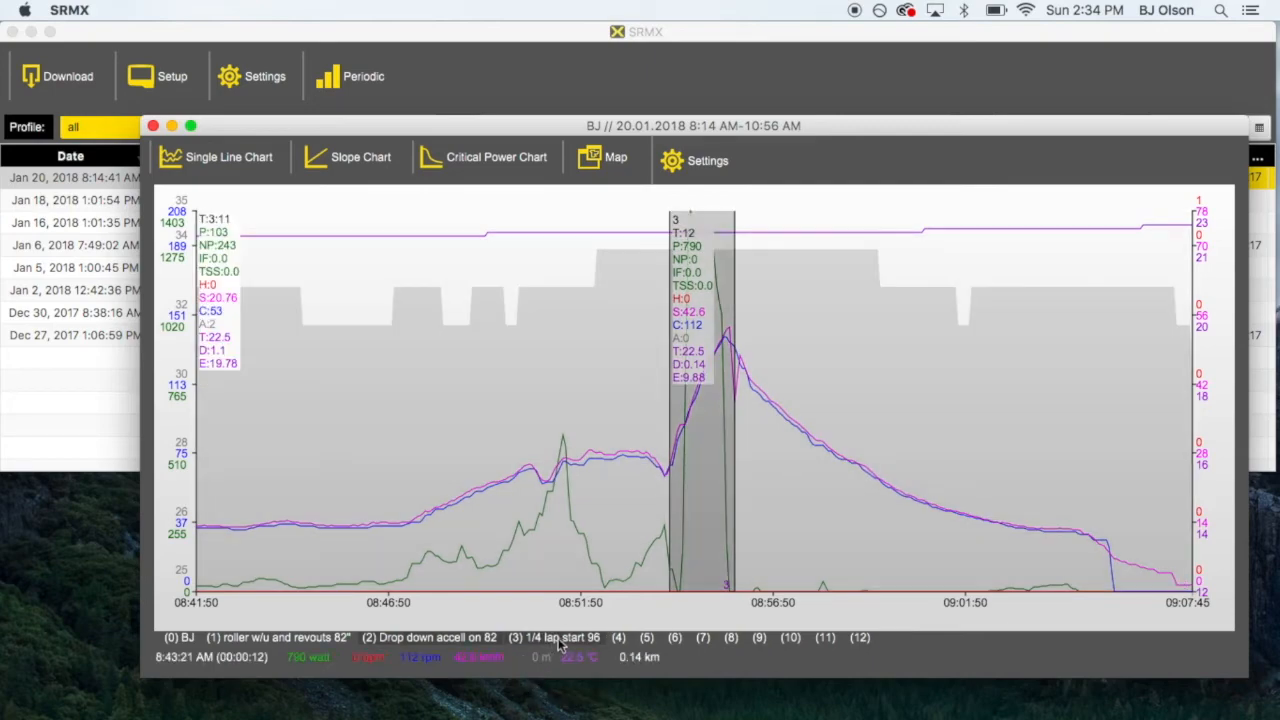
click(618, 636)
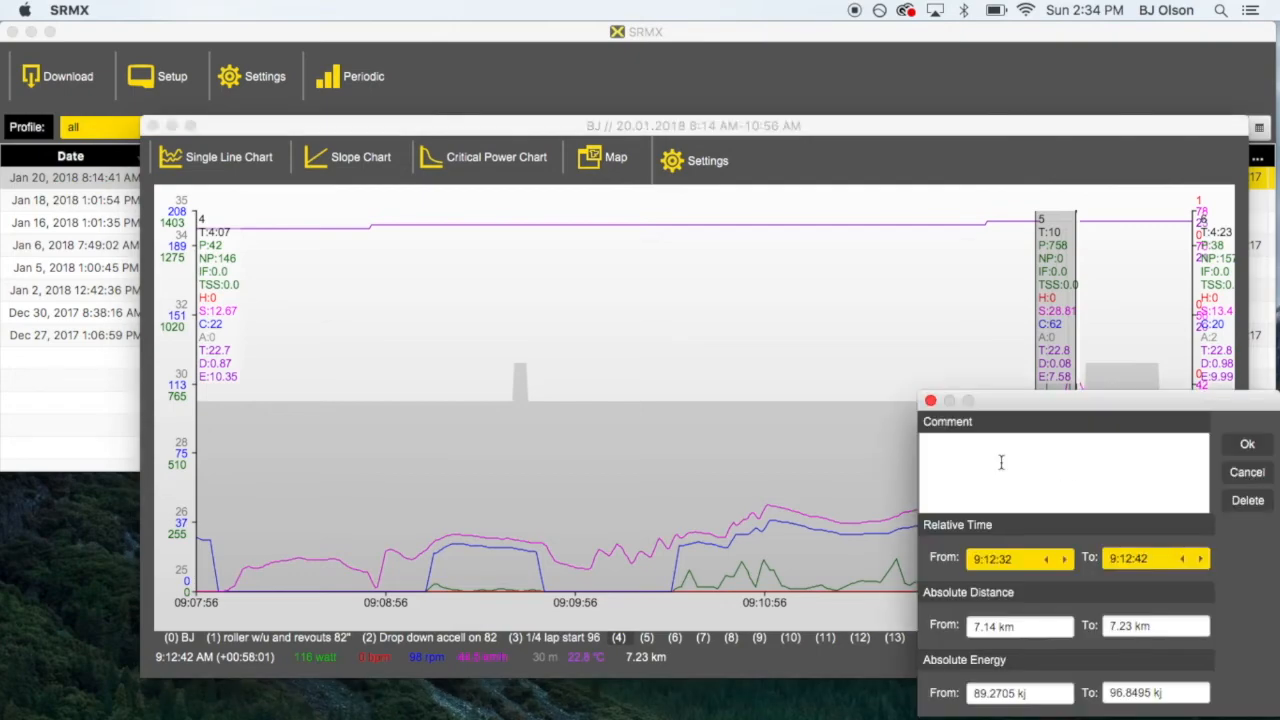
- Label the remaining lap markers '1/4 lap start 96' and return to the ride list
text(1/4 lap start 96)
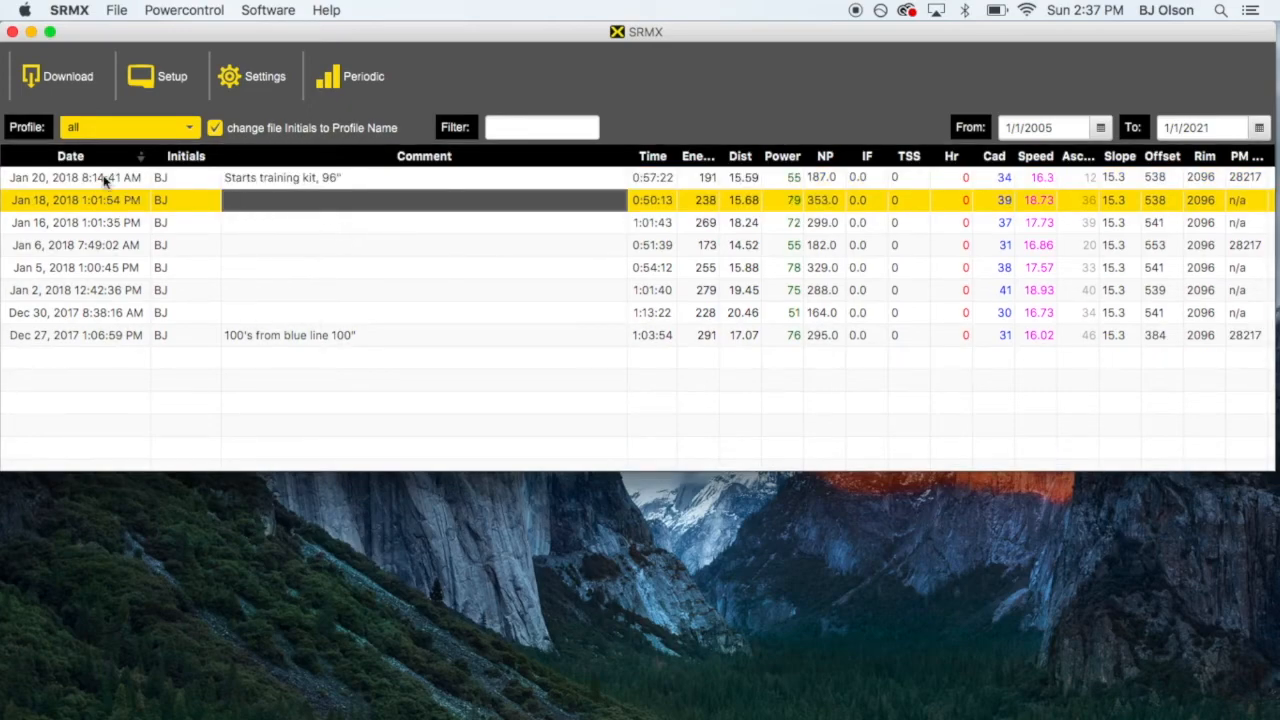
- Start an Export File of the Jan 20 ride in .srm format
right_click(76, 176)
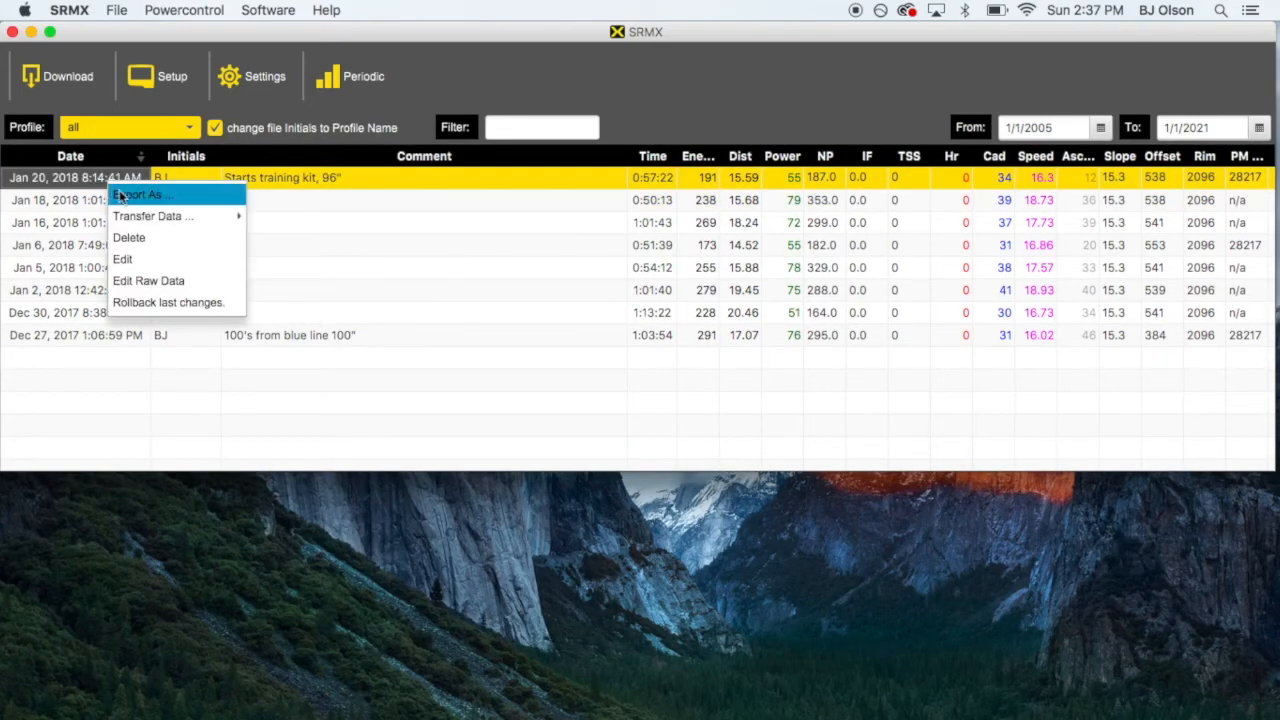
click(140, 194)
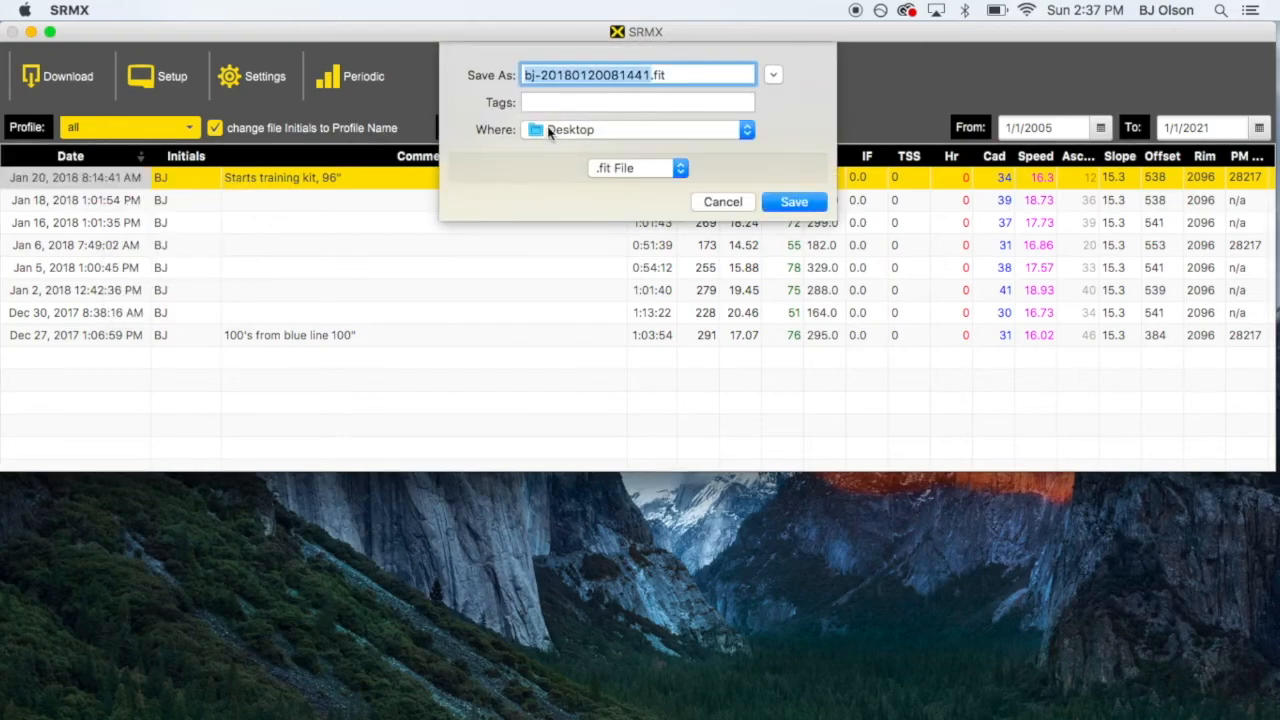
click(638, 168)
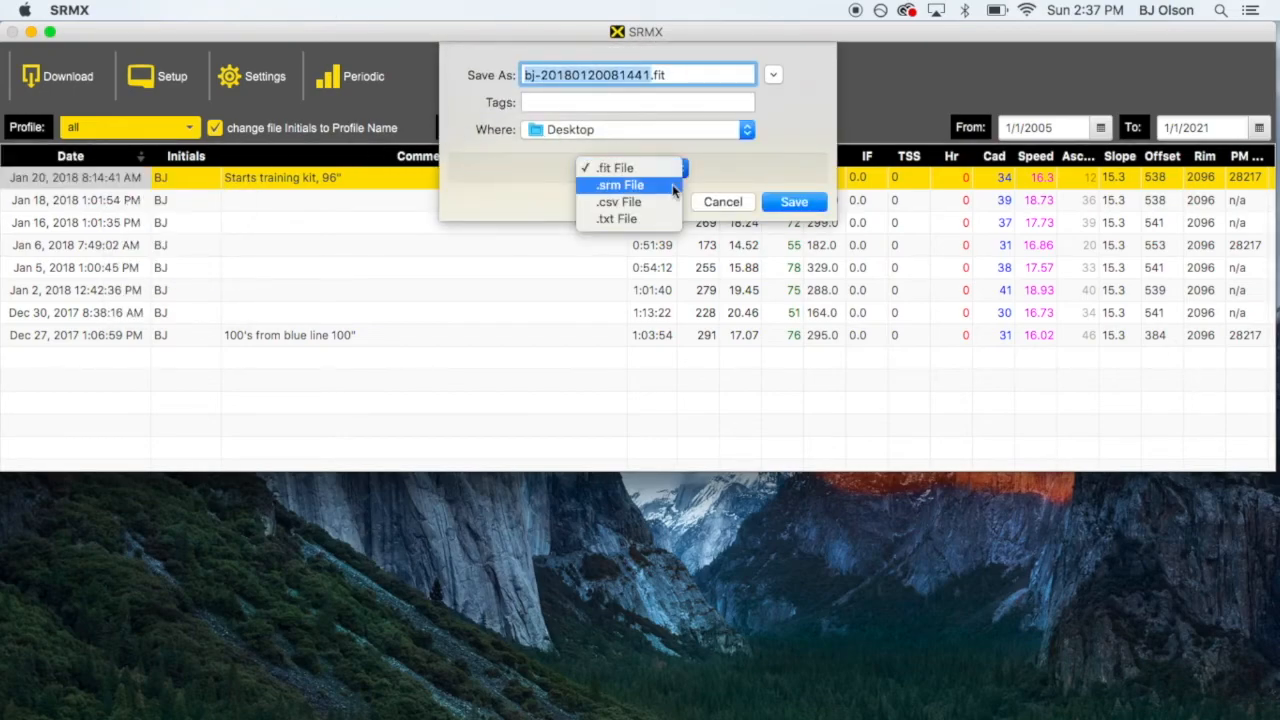
click(620, 184)
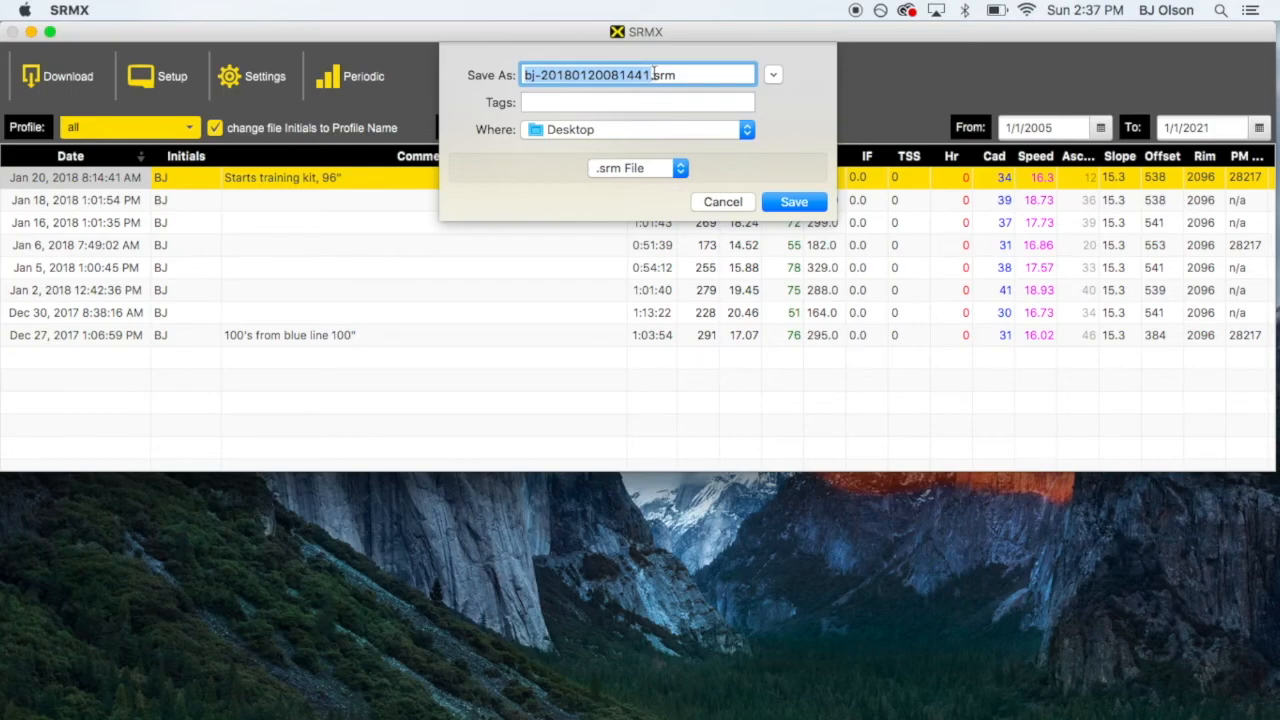
- Name the file 'bj-Starts training kit 96°.srm' from the ride comment and save it to the Desktop
click(648, 76)
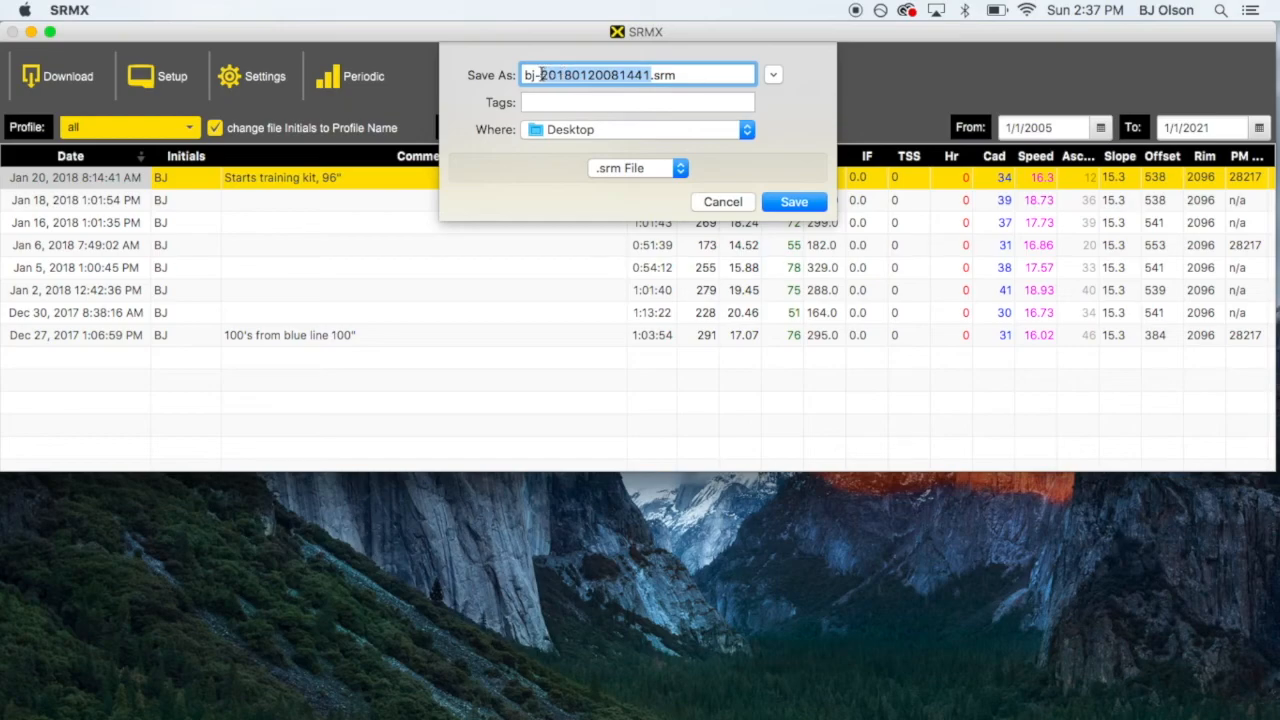
right_click(636, 74)
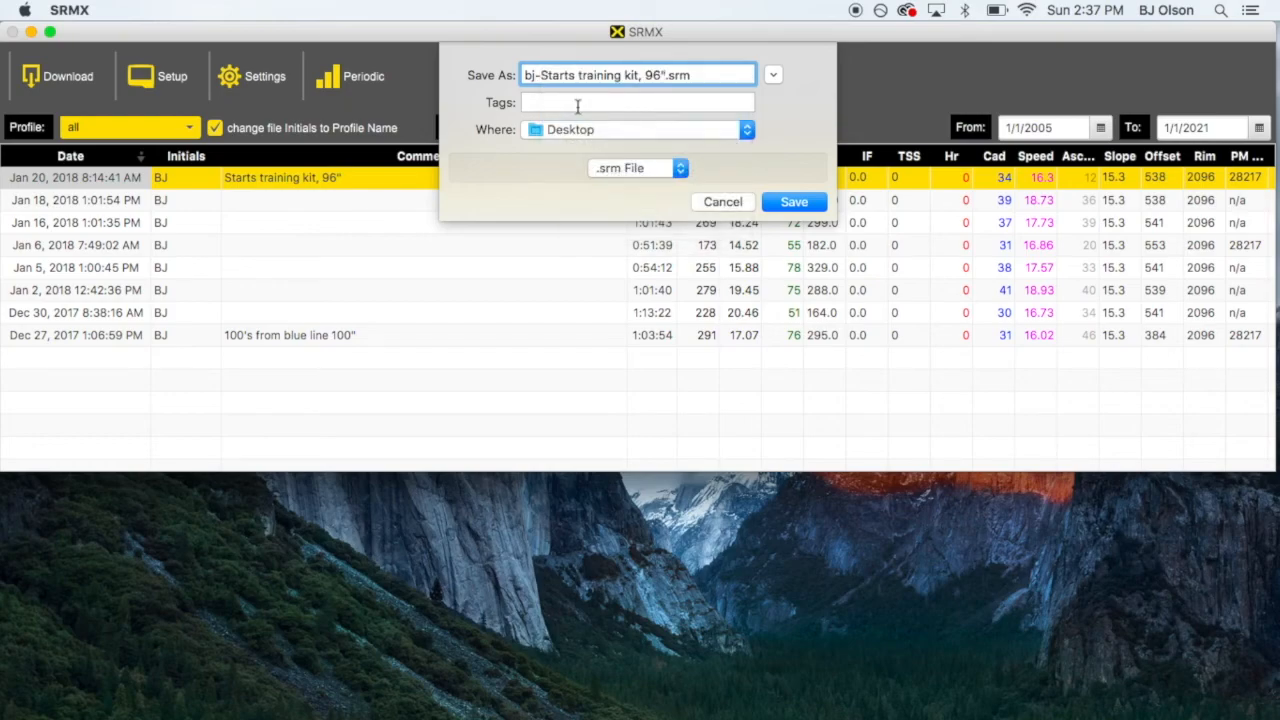
click(640, 74)
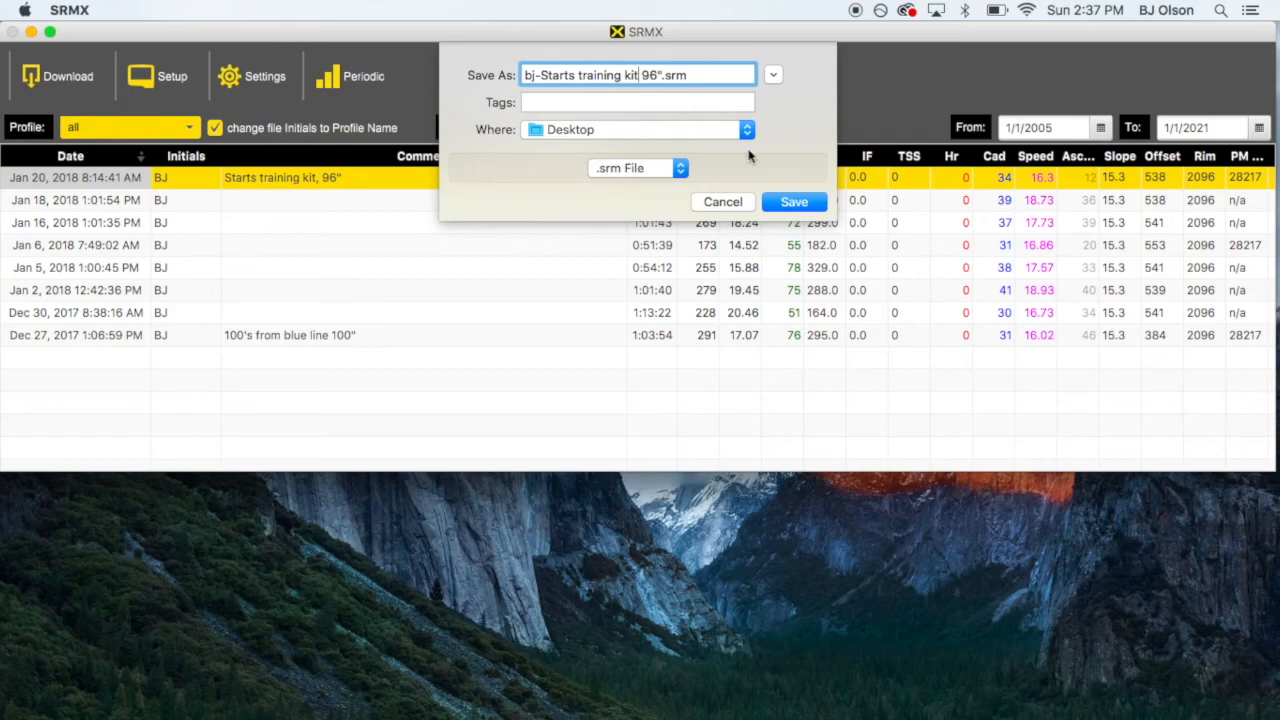
mouse_move(788, 196)
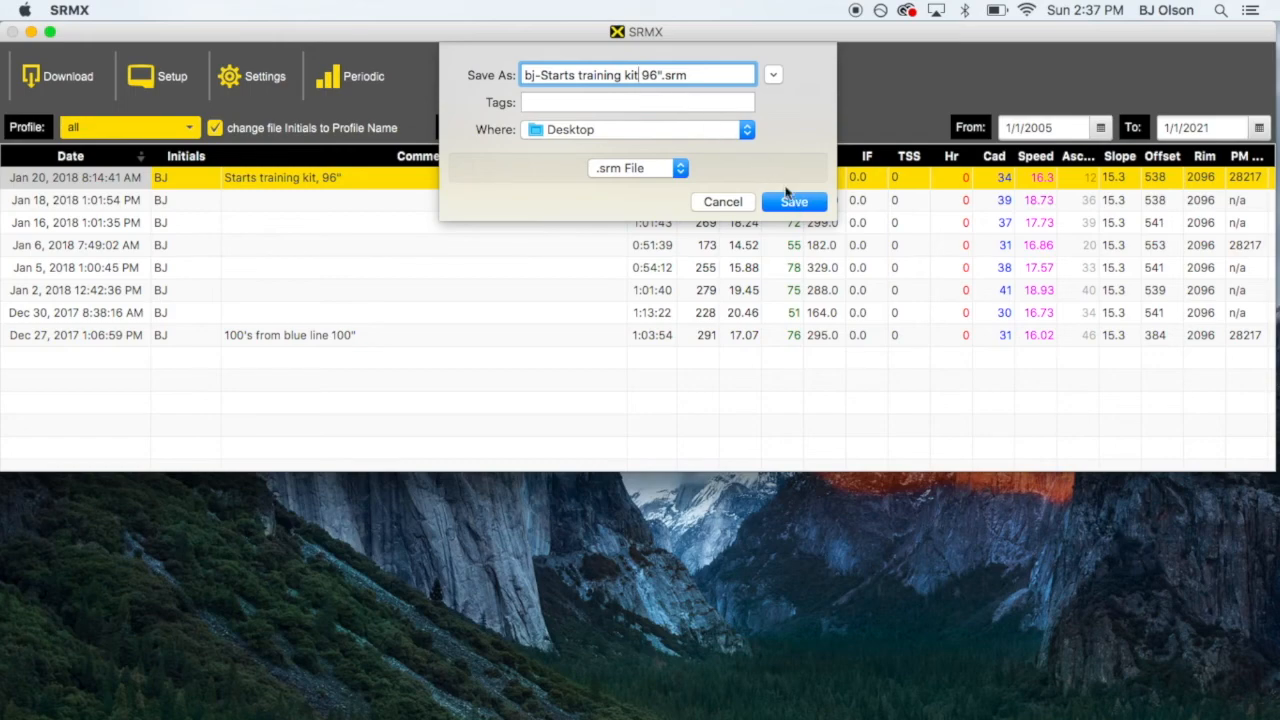
click(794, 200)
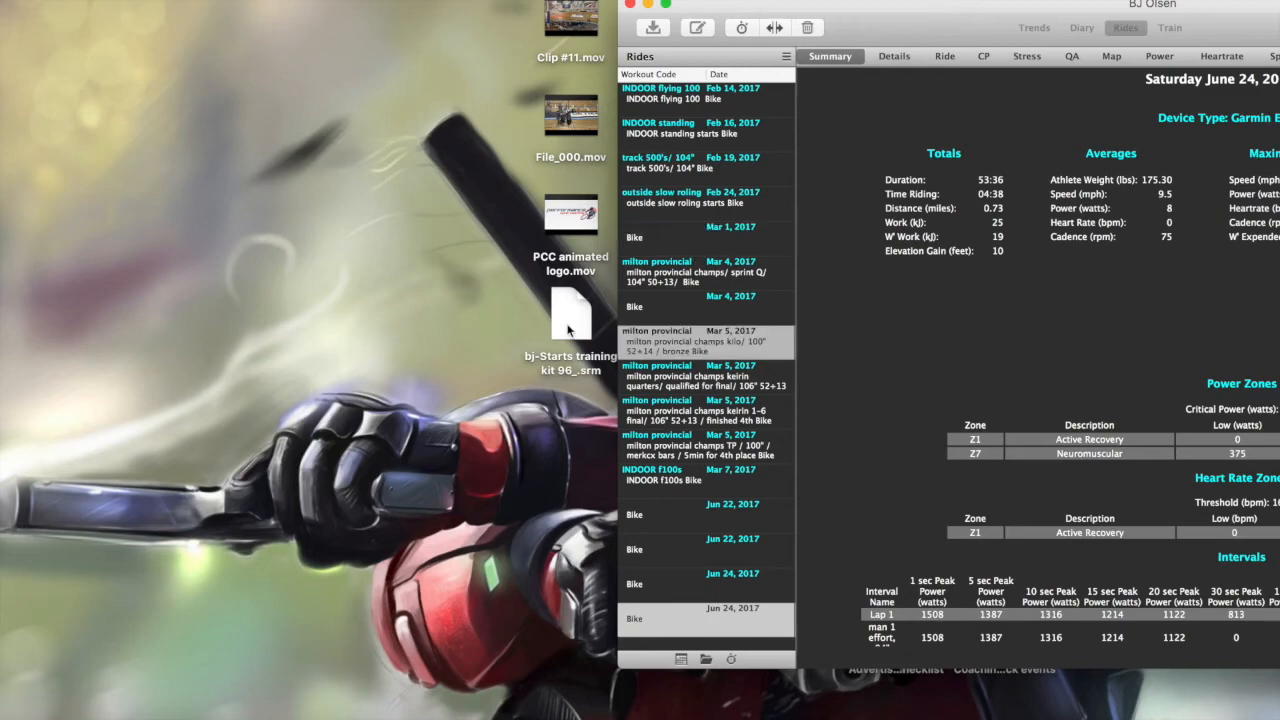
- Drag the .srm file into Golden Cheetah's Rides list and save the import
drag(570, 316, 940, 320)
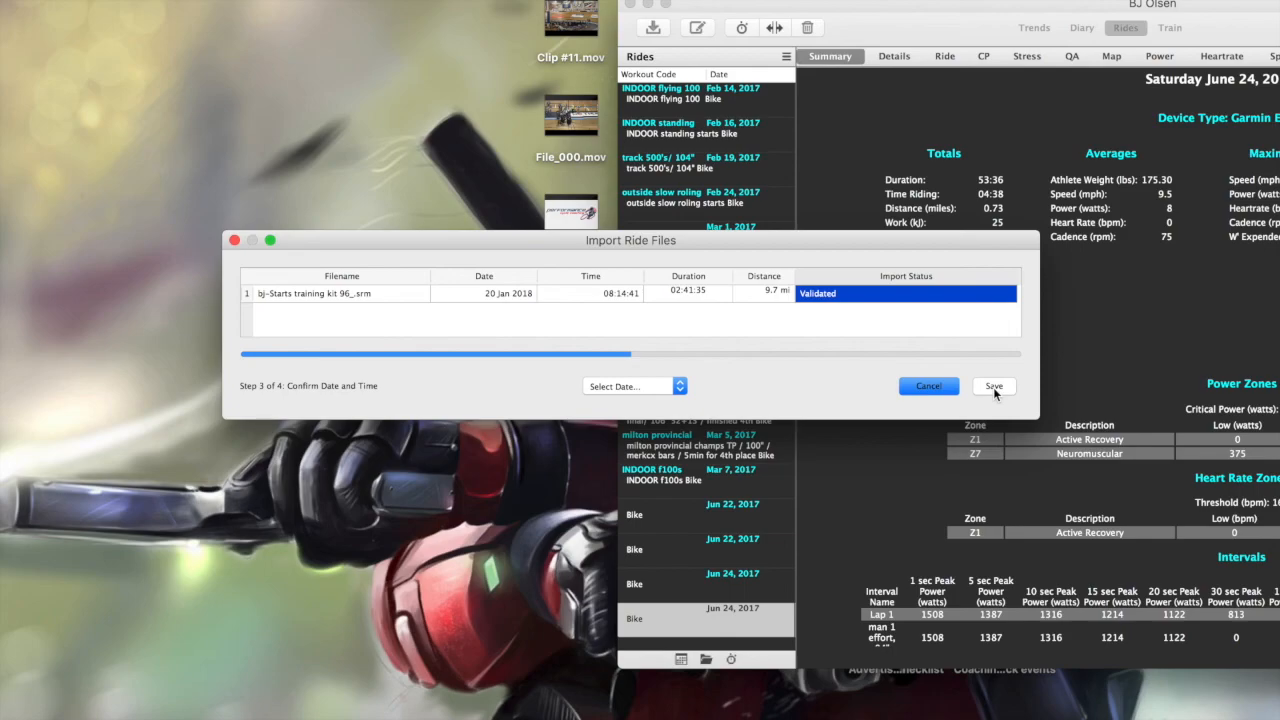
click(992, 386)
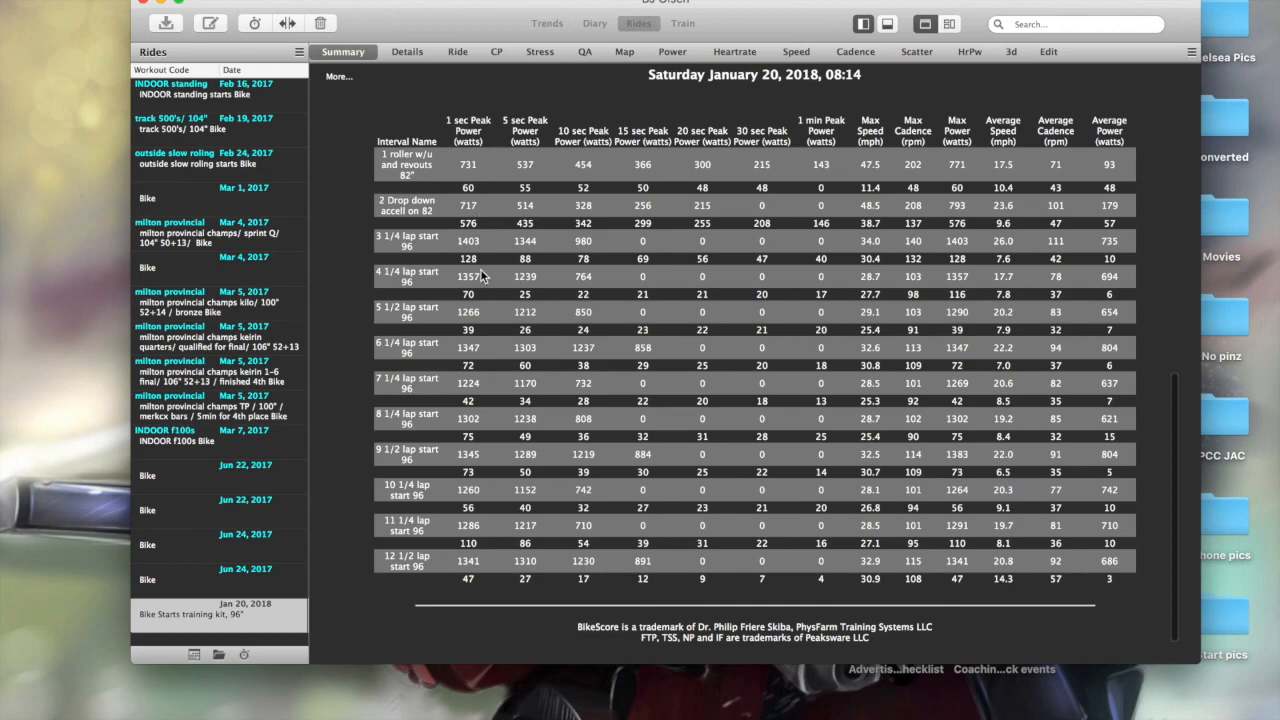
mouse_move(512, 446)
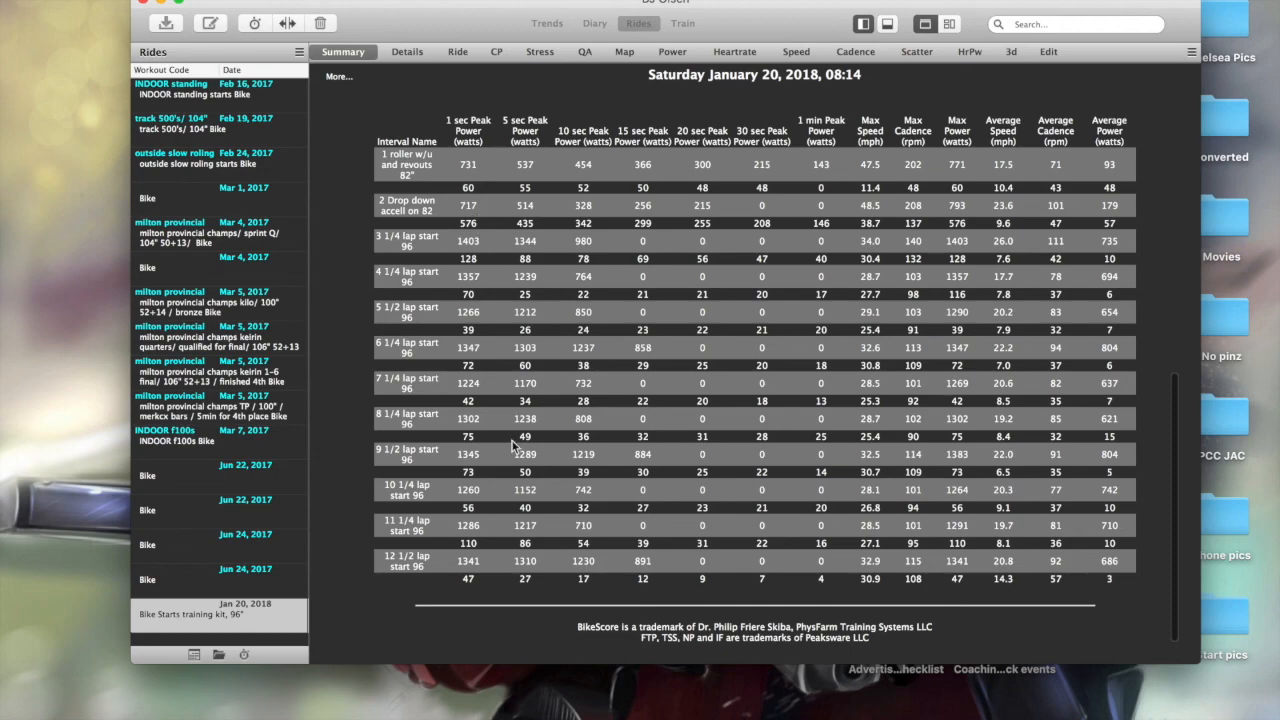